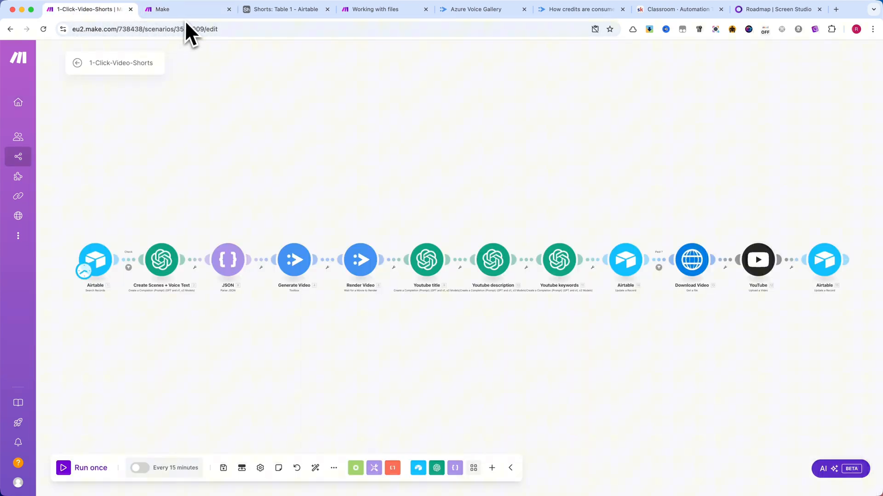
mouse_move(180, 65)
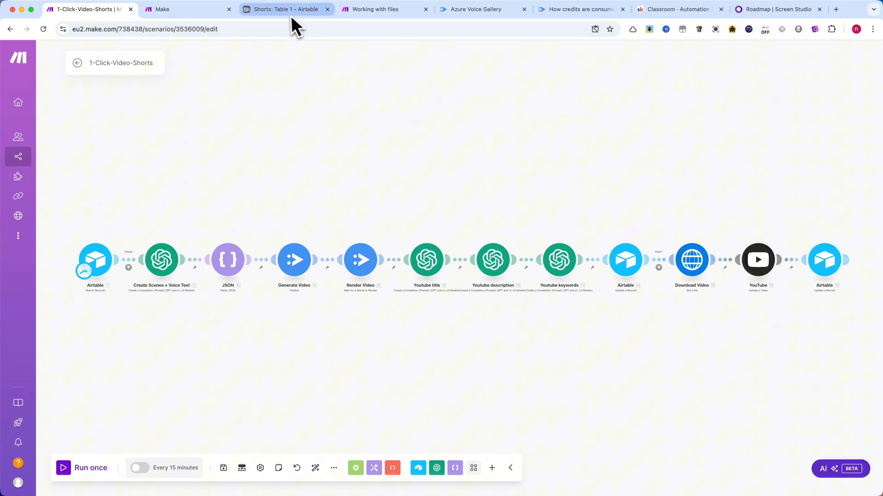
Create a new scenario and import blueprint.json into it as the 1-Click-Video-Shorts flow
click(284, 10)
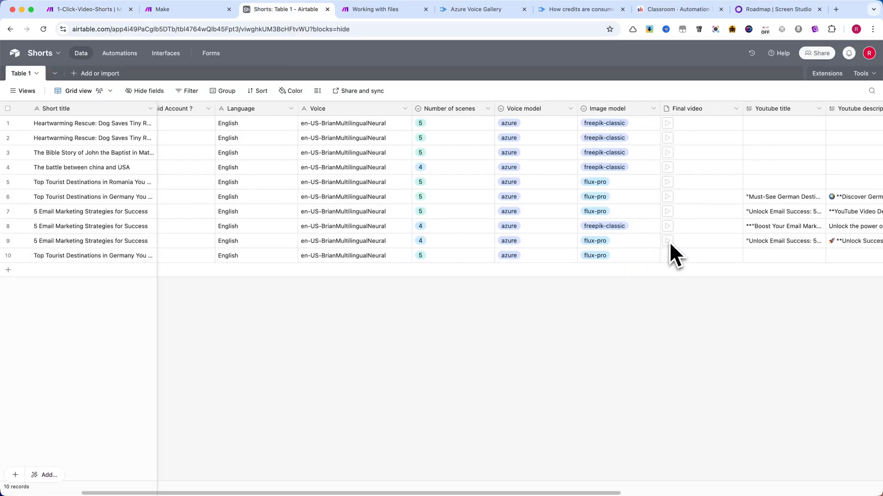
click(83, 9)
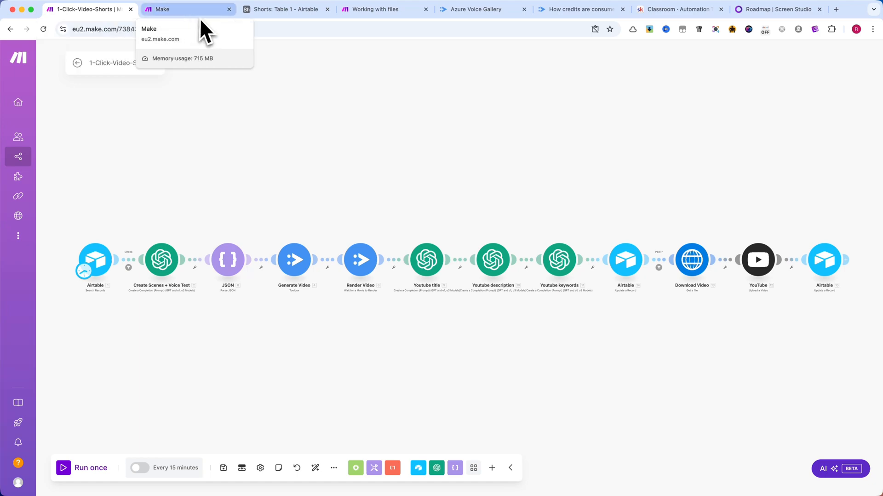
click(675, 9)
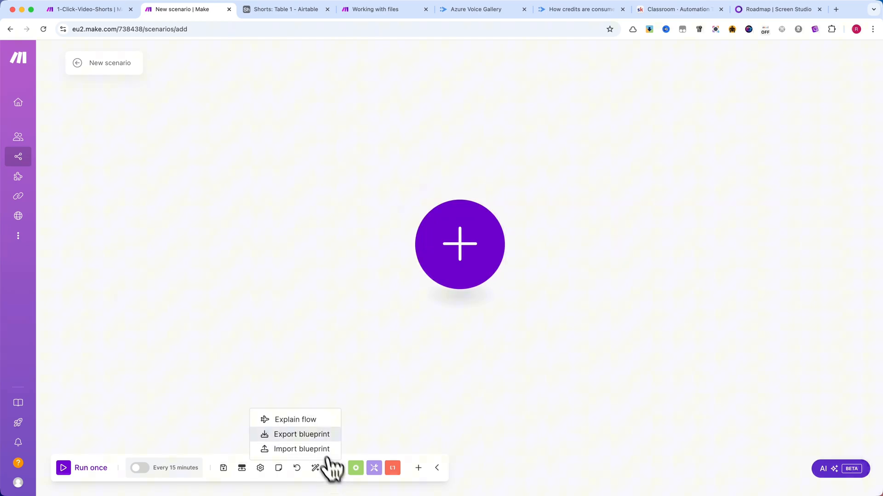
click(301, 449)
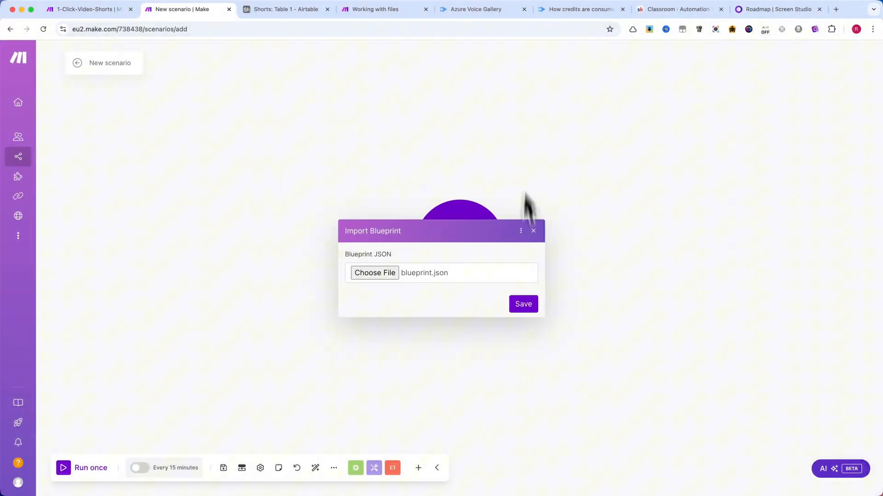
click(679, 10)
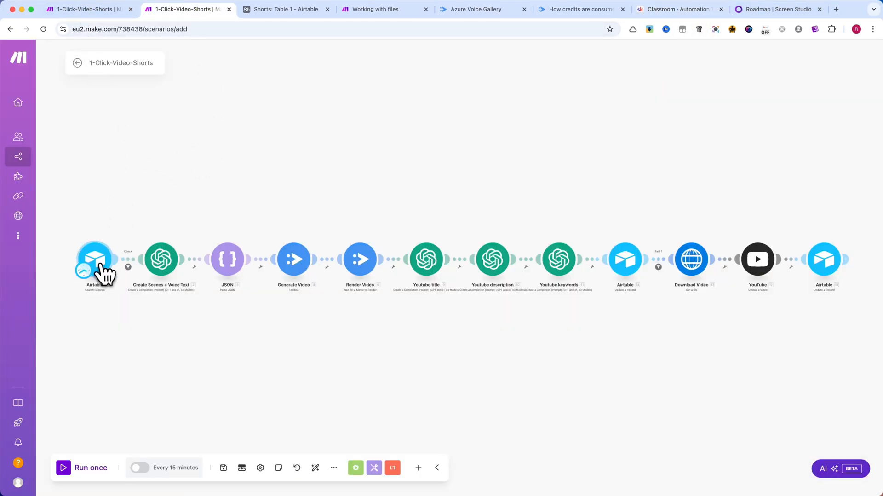
Open the first Airtable search module's settings in the 1-Click-Video-Shorts scenario
click(95, 259)
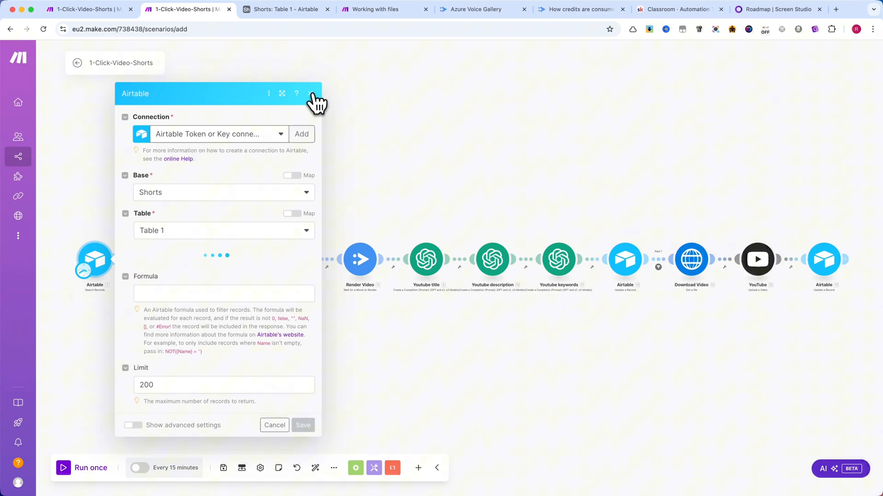
click(678, 9)
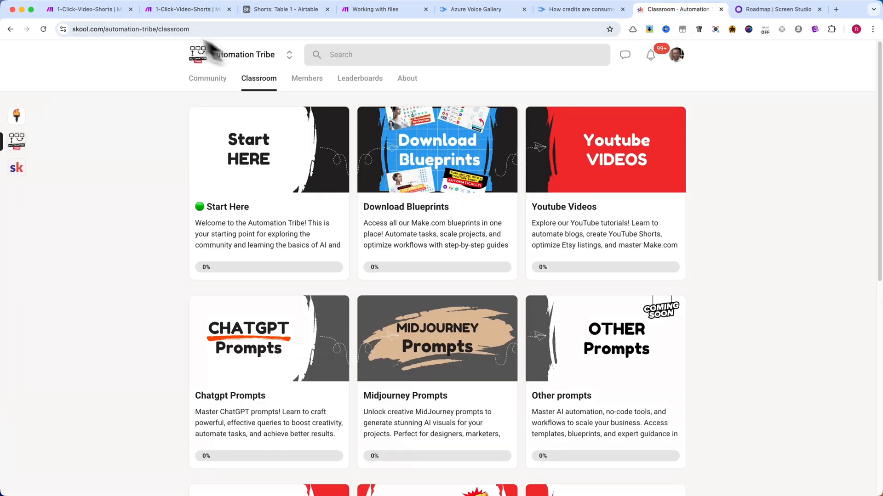
mouse_move(87, 9)
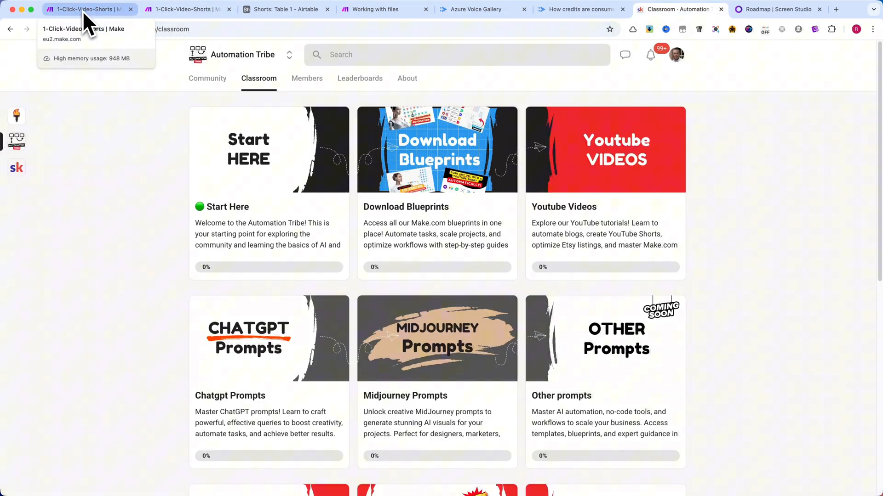
click(87, 22)
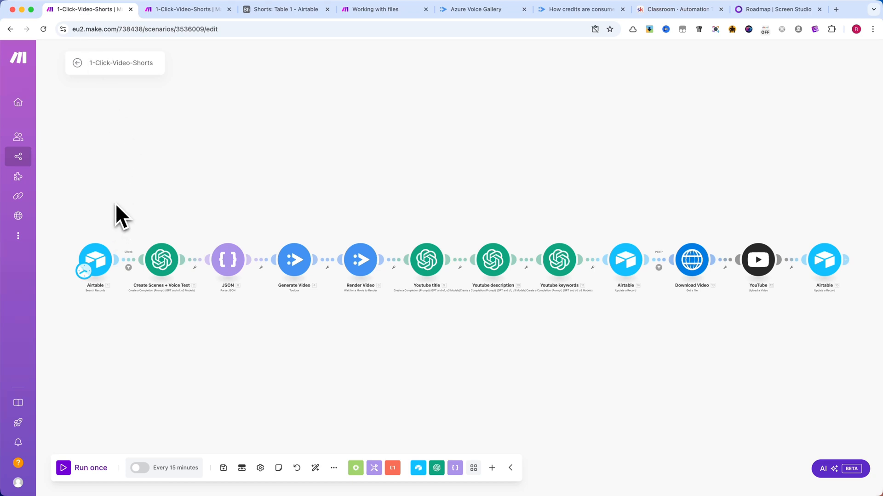
click(95, 260)
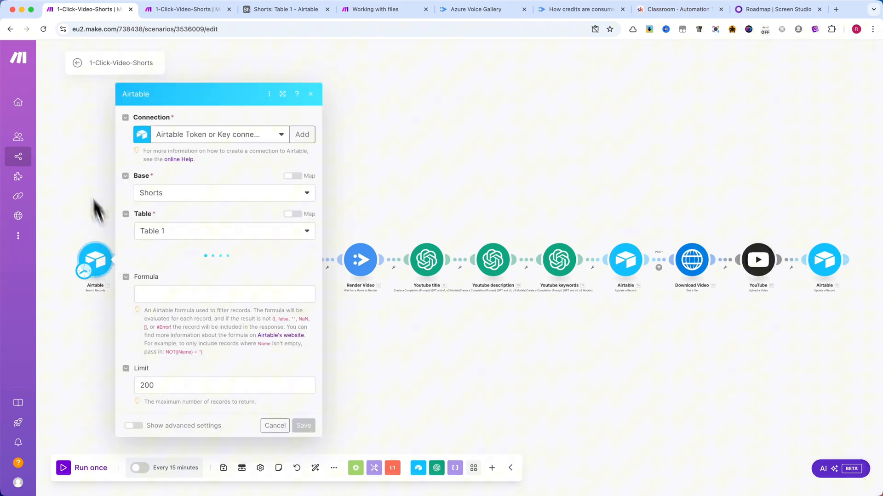
Check the Make.com Paid Account field's Yes/No options and No default, cancelling unchanged
click(282, 9)
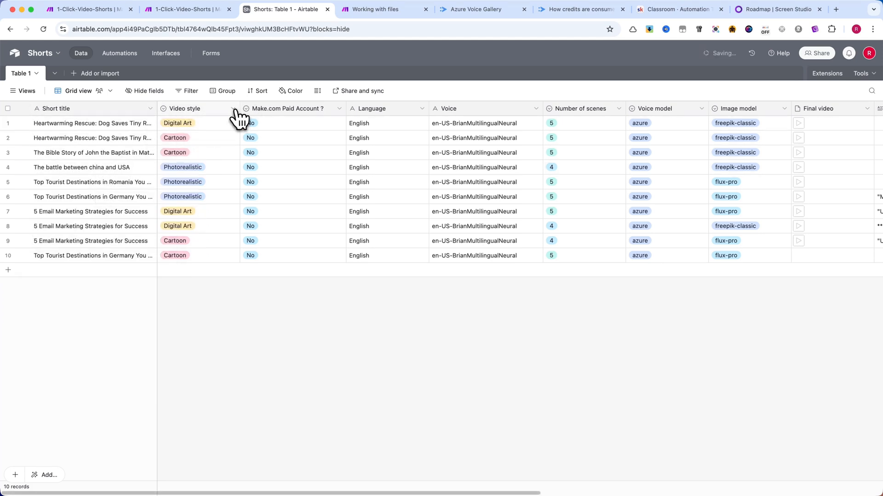
click(237, 108)
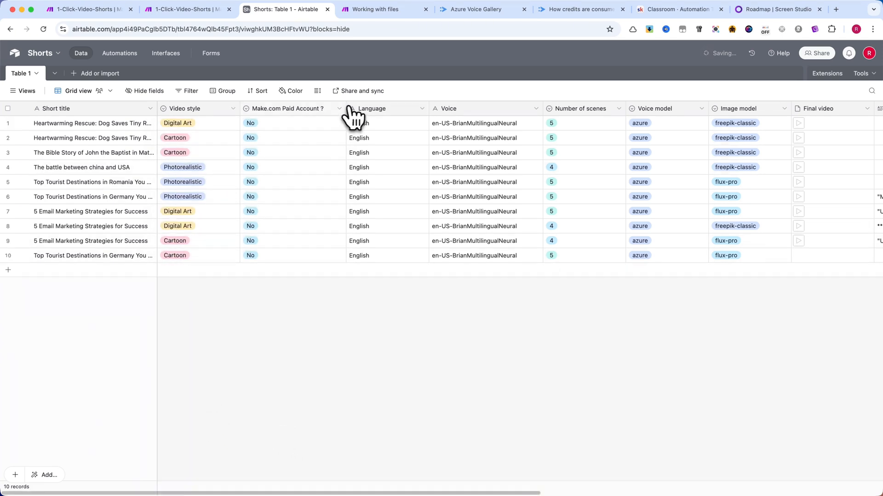
click(336, 109)
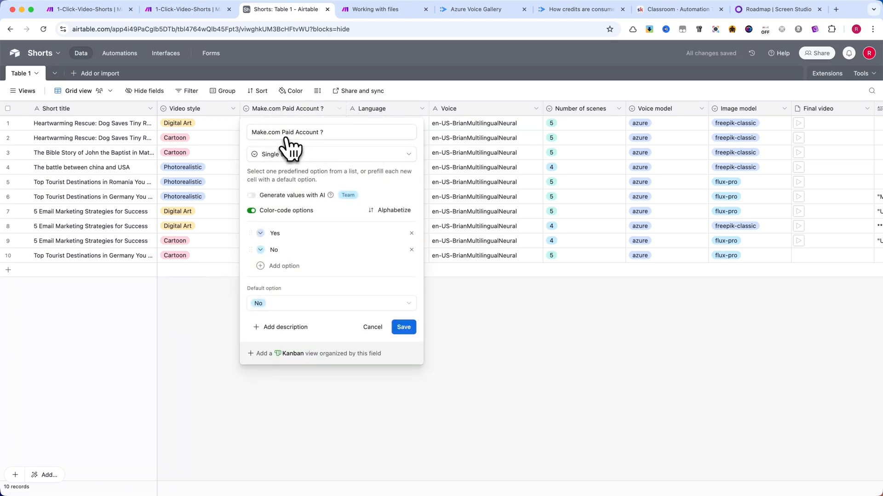
mouse_move(372, 327)
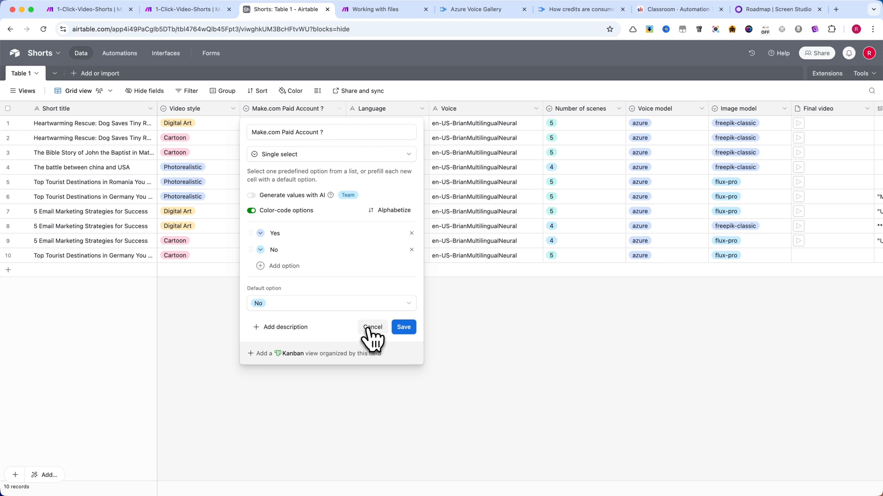
mouse_move(376, 340)
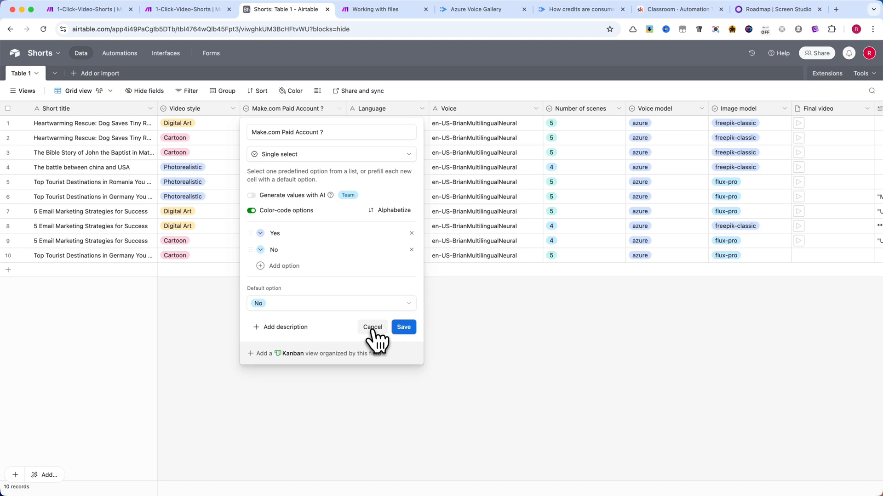
click(403, 327)
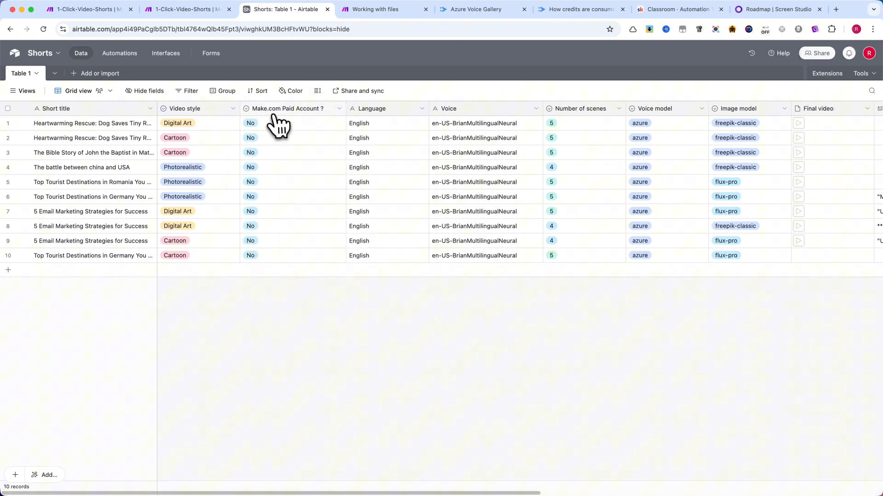
Check the Language field's single-line text setup with English default, cancelling unchanged
click(421, 108)
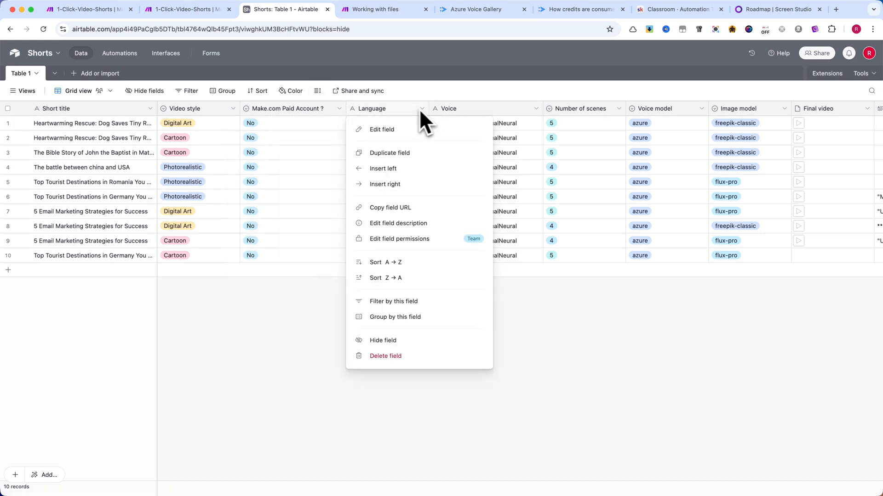
mouse_move(386, 138)
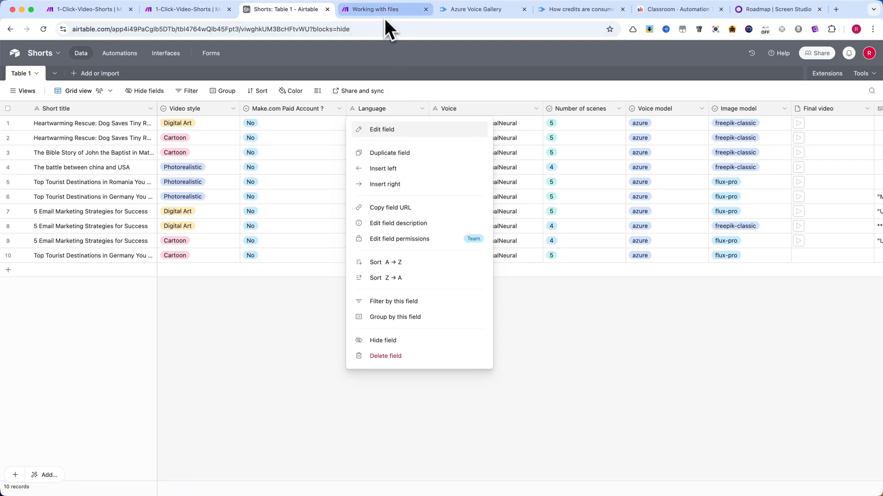
click(375, 9)
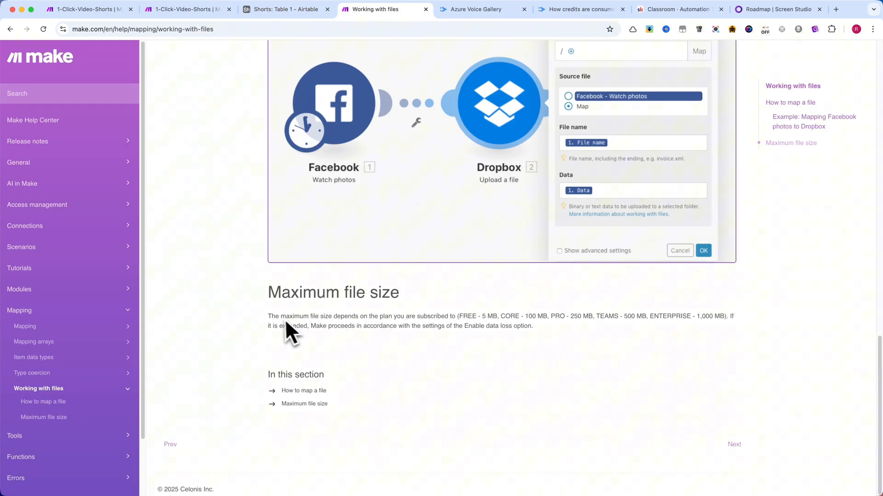
mouse_move(527, 345)
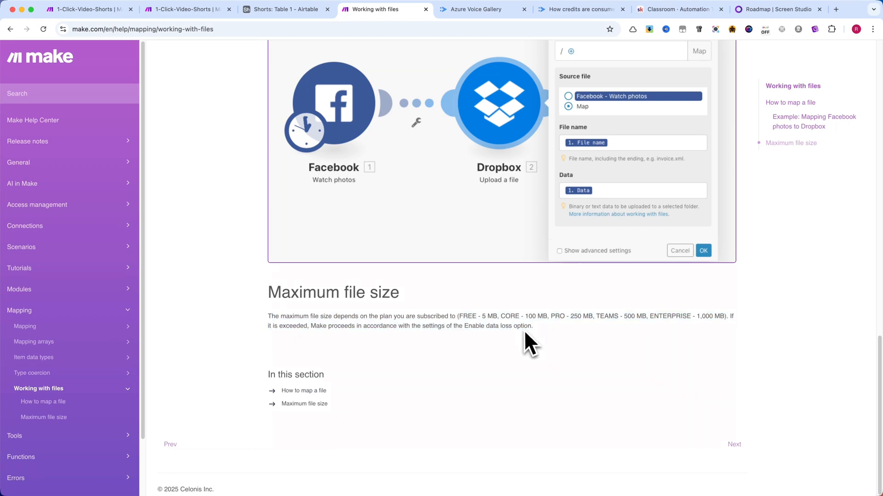
click(90, 8)
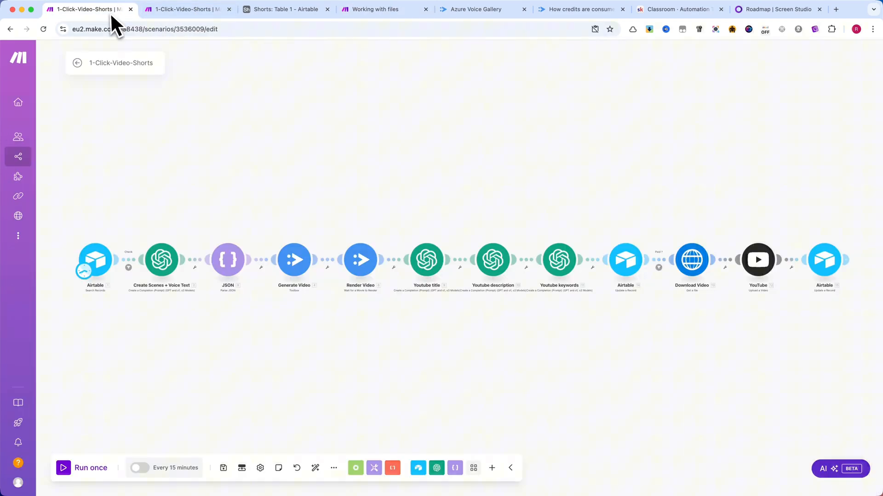
click(284, 9)
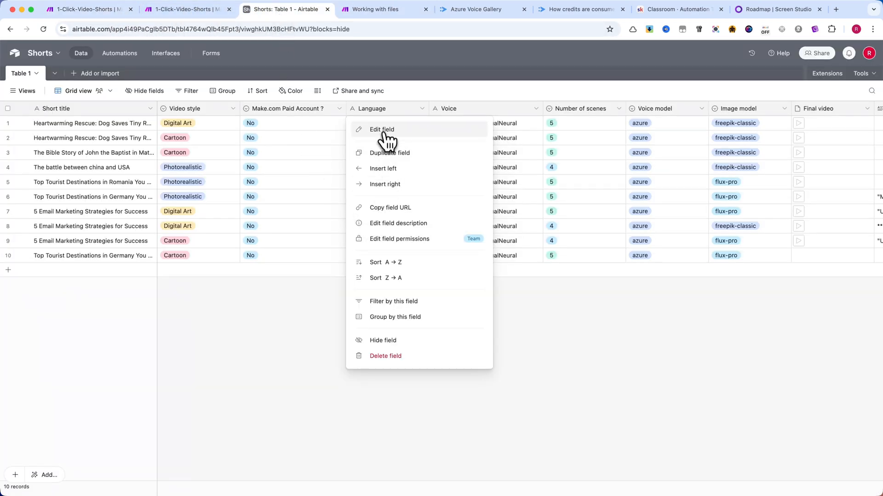
click(382, 129)
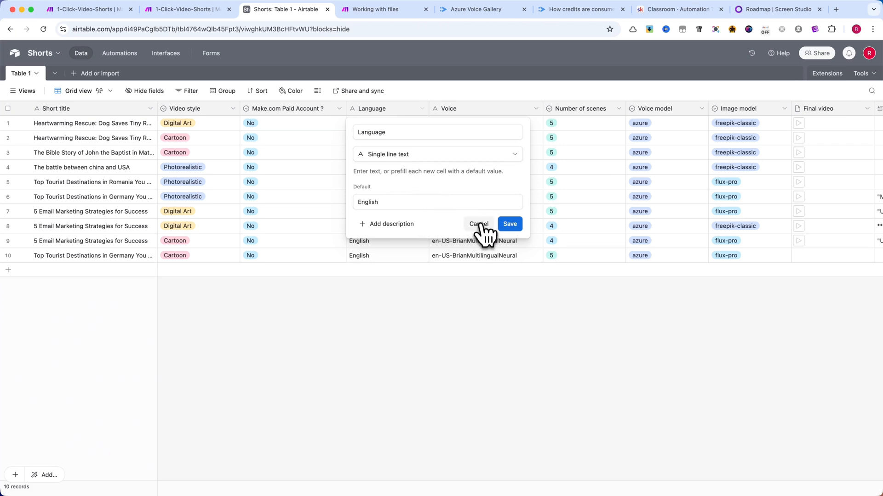
click(477, 9)
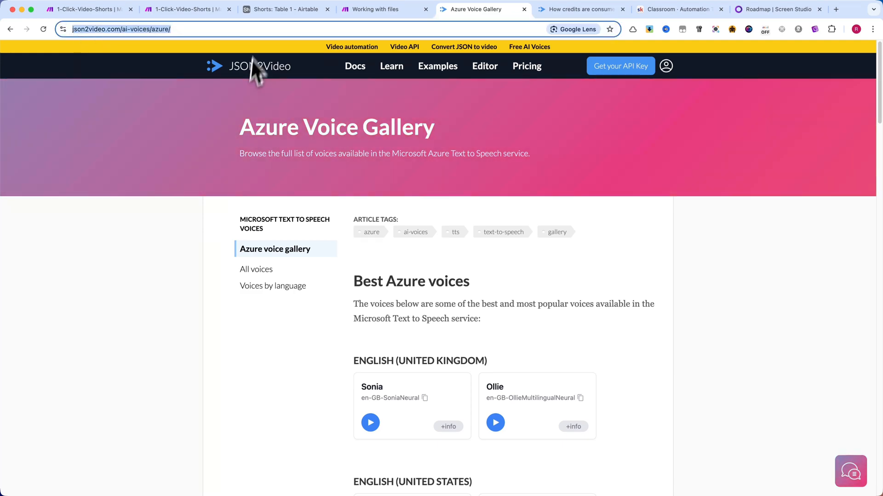
Browse the Azure voice gallery and check Number of scenes options 3–7 with default 5
click(283, 9)
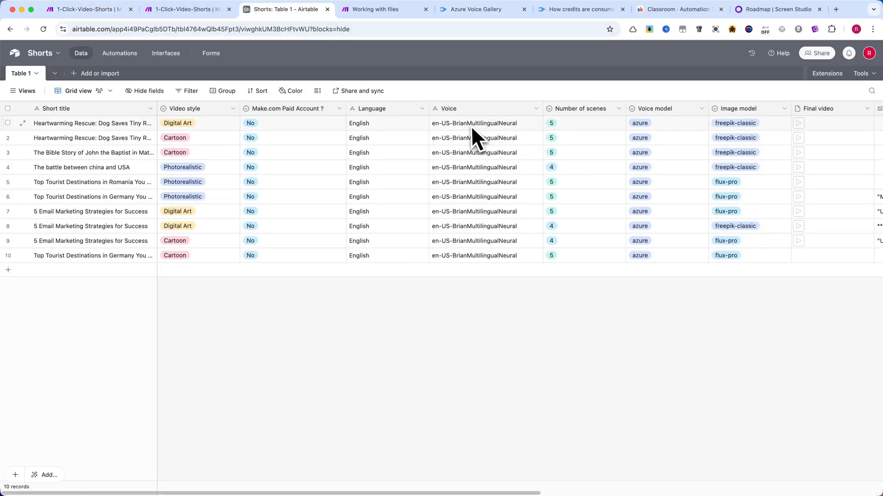
click(476, 9)
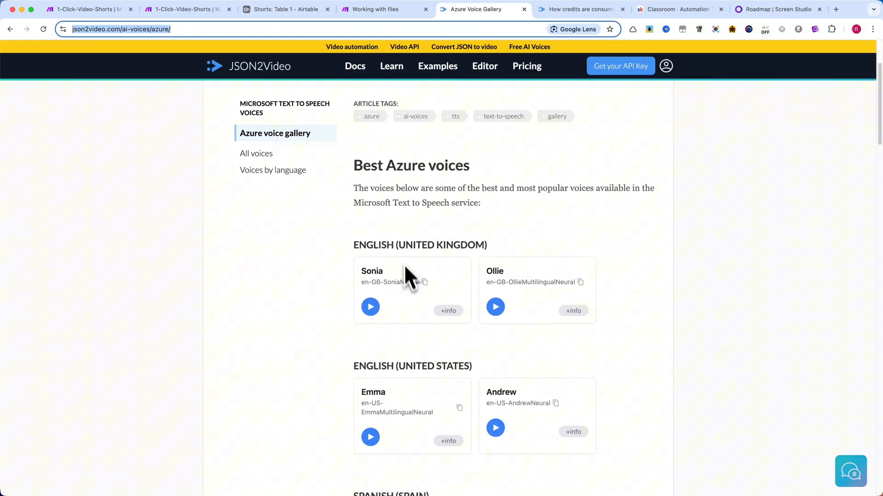
mouse_move(581, 293)
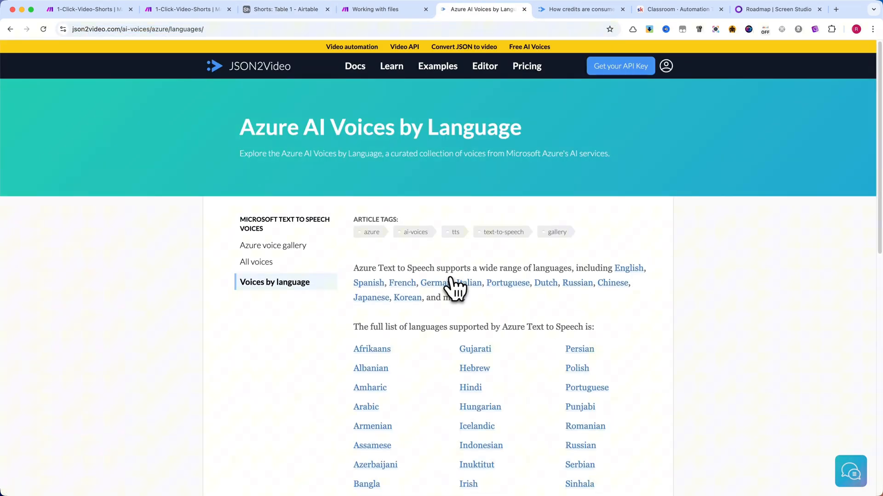
scroll(down, 3)
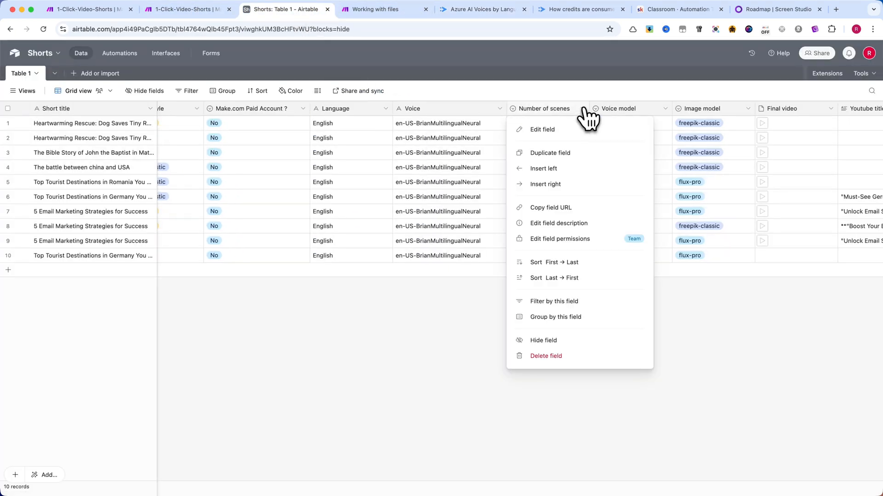
click(542, 129)
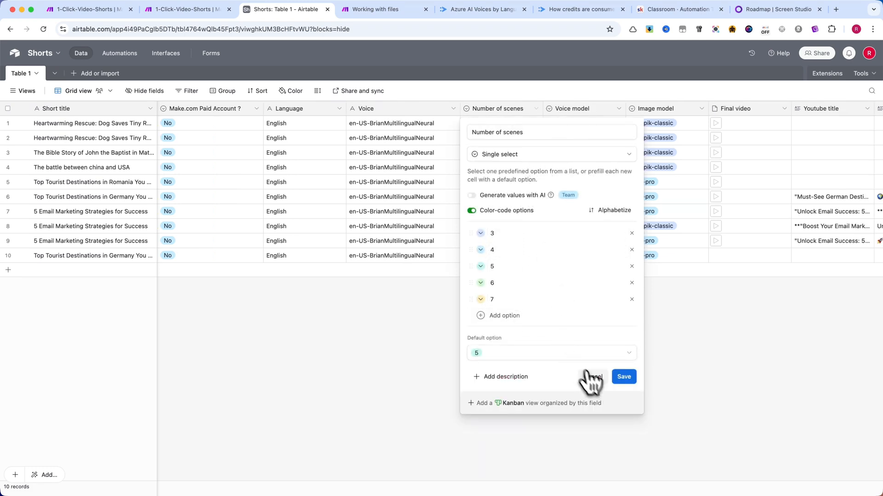
mouse_move(597, 390)
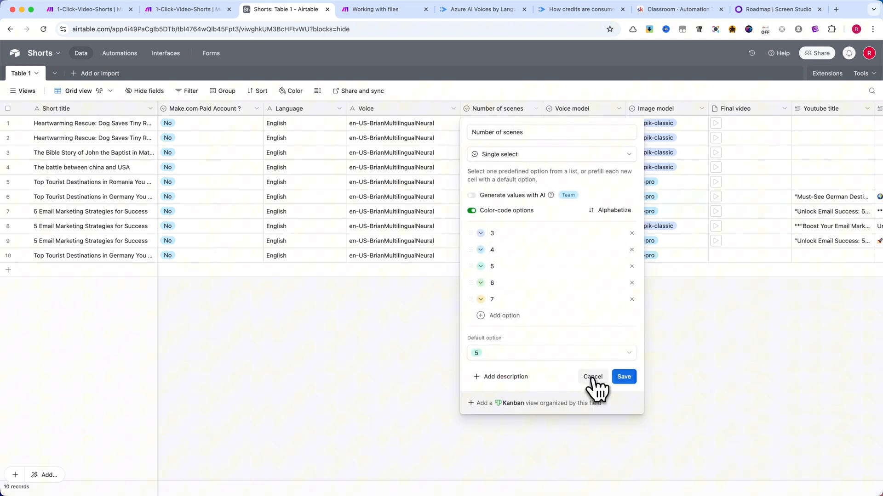
click(593, 377)
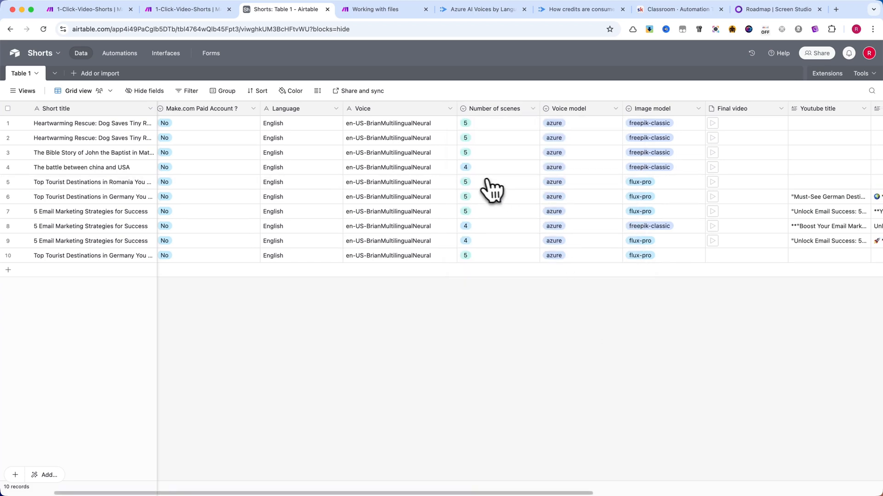
scroll(right, 3)
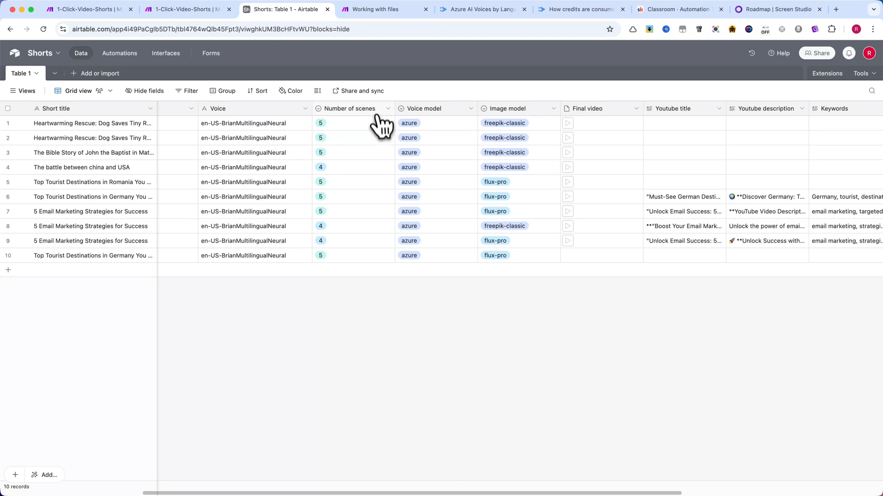
mouse_move(353, 115)
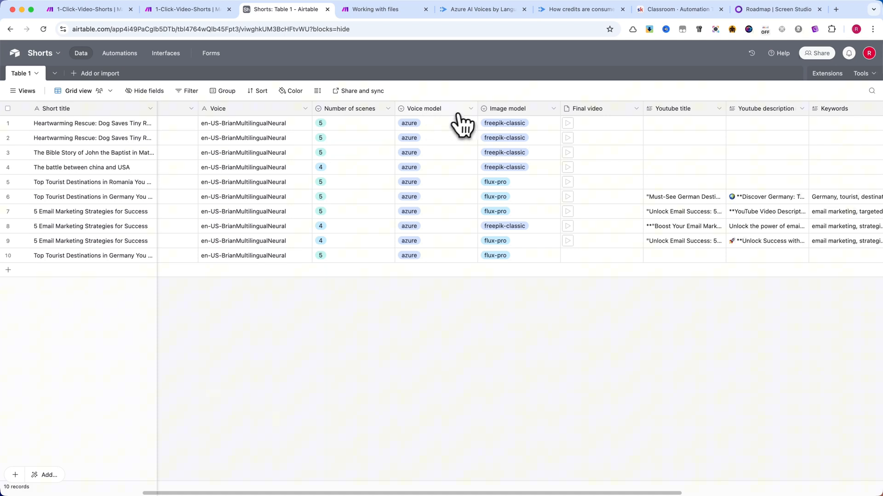
click(472, 108)
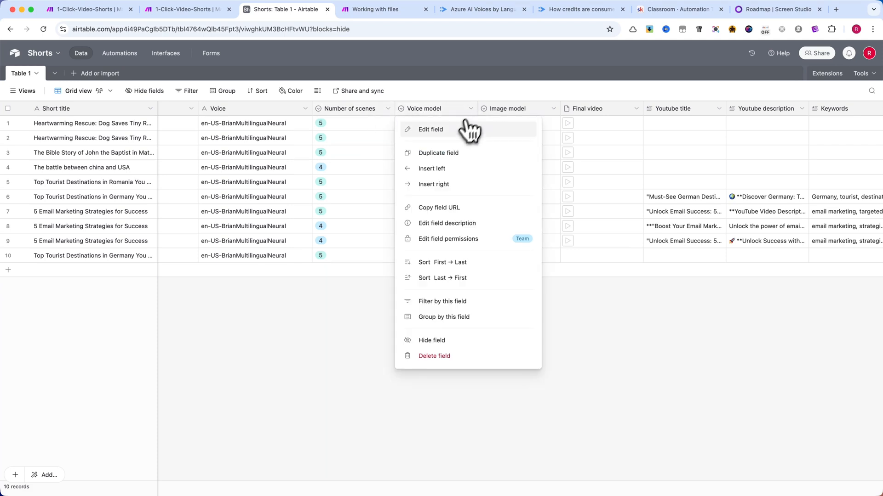
click(431, 129)
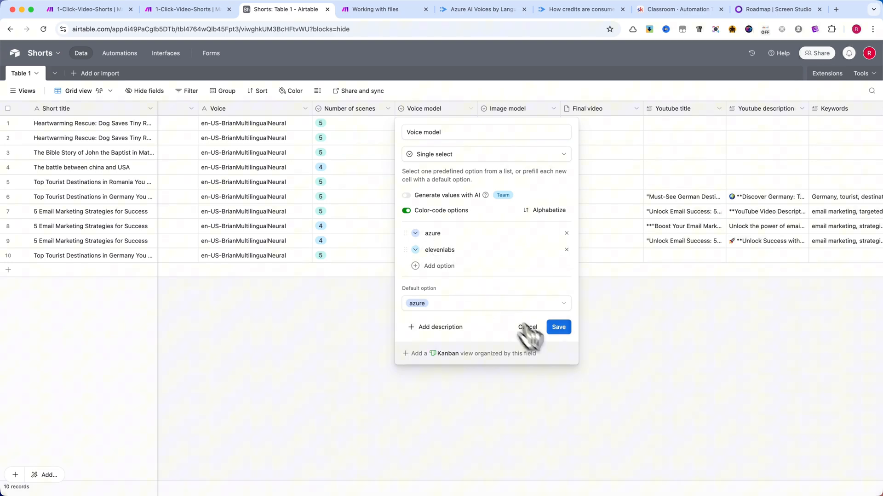
click(527, 327)
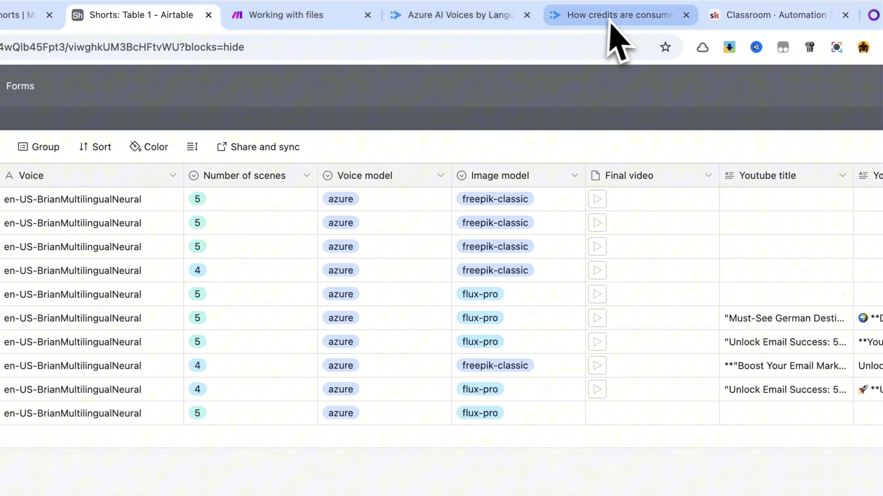
click(620, 15)
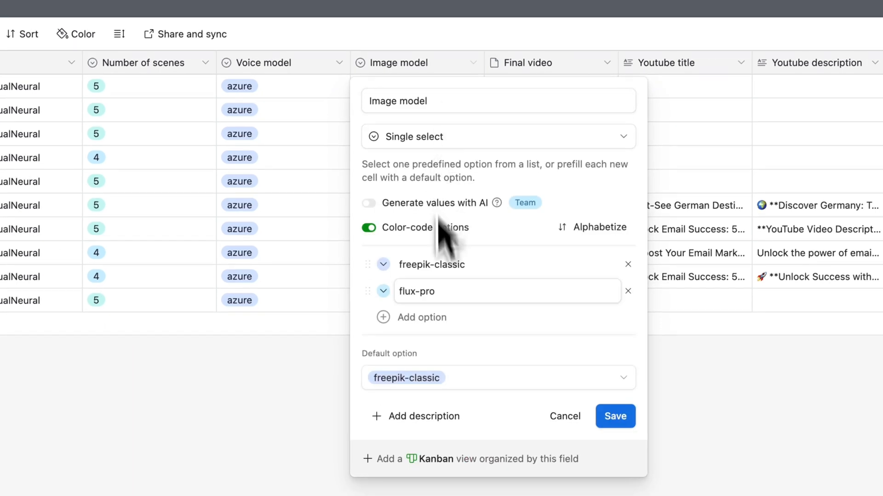
click(432, 264)
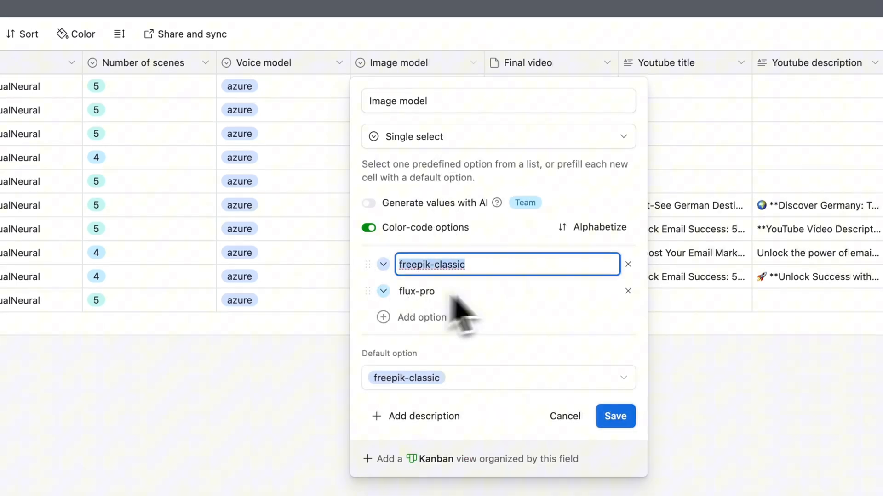
click(503, 292)
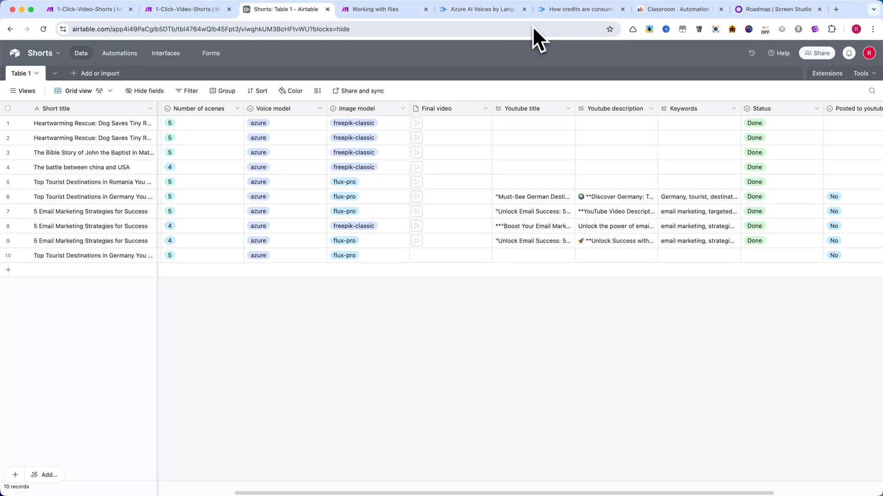
mouse_move(496, 65)
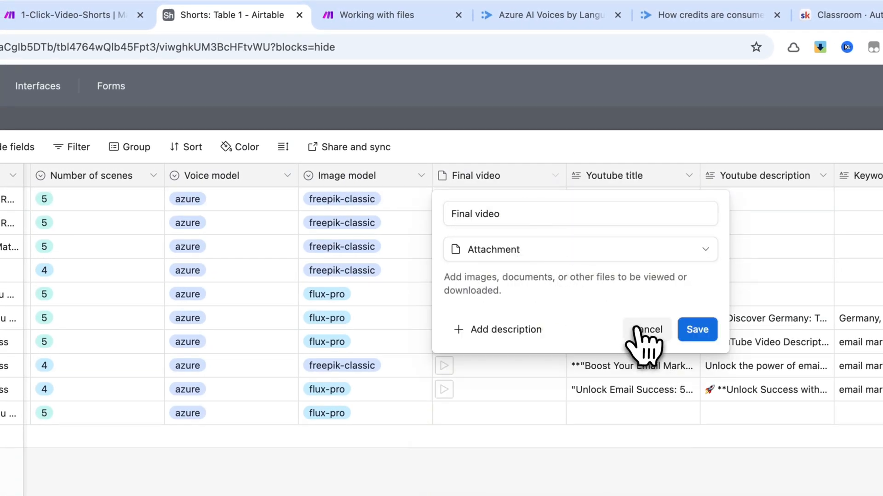
click(647, 329)
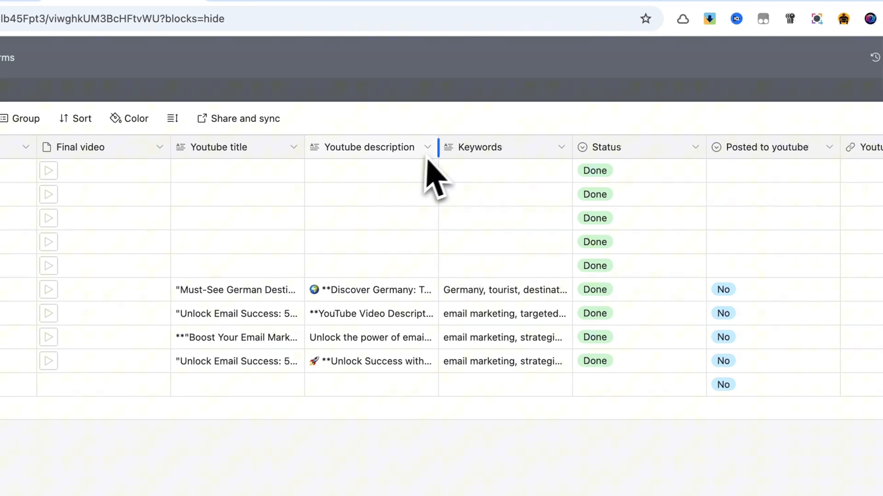
click(427, 147)
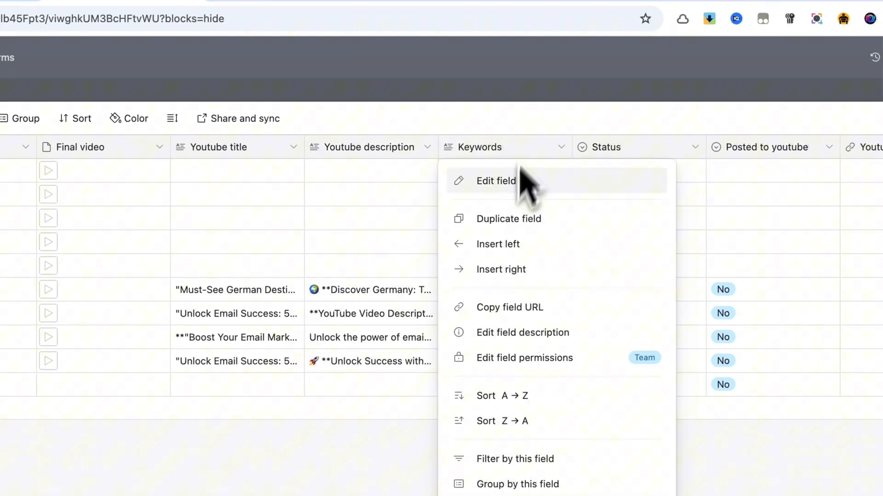
click(496, 181)
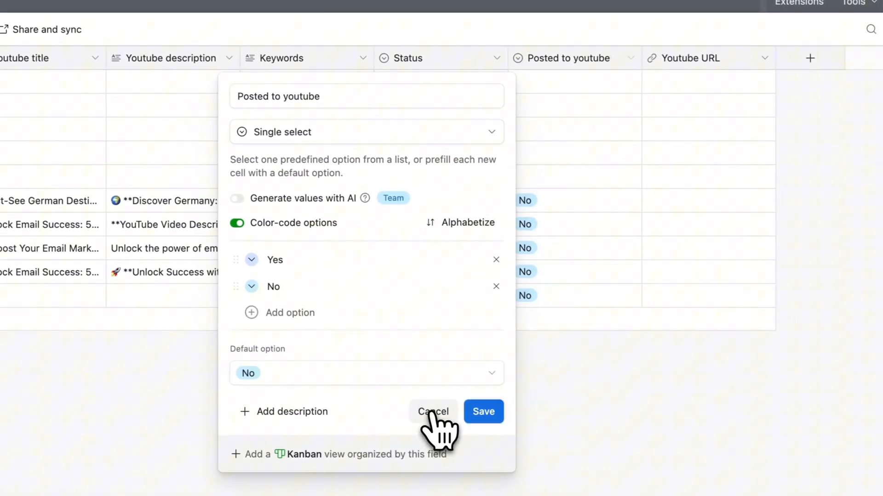
click(432, 411)
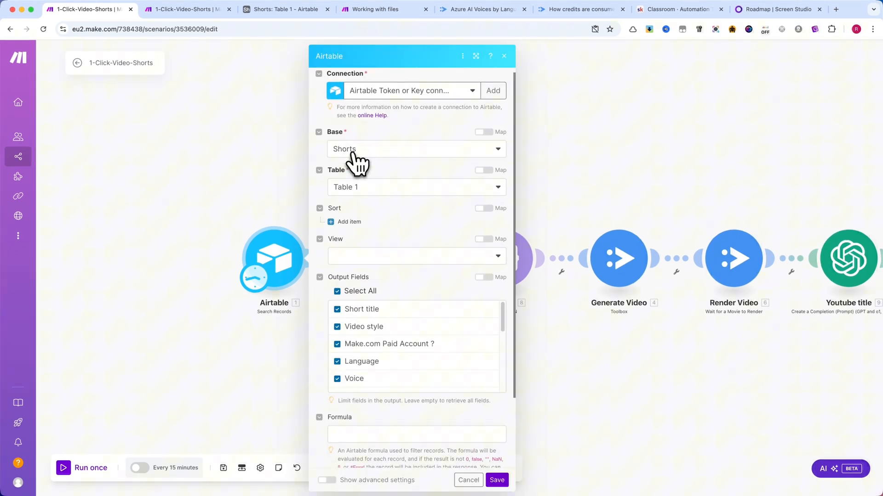
Scroll through the Search Records module's Base, Table, Output Fields and Limit
scroll(down, 3)
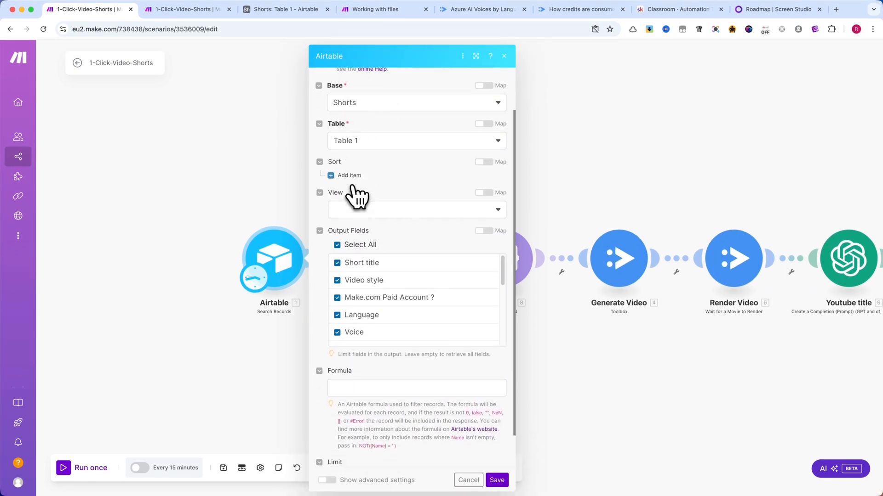
scroll(down, 3)
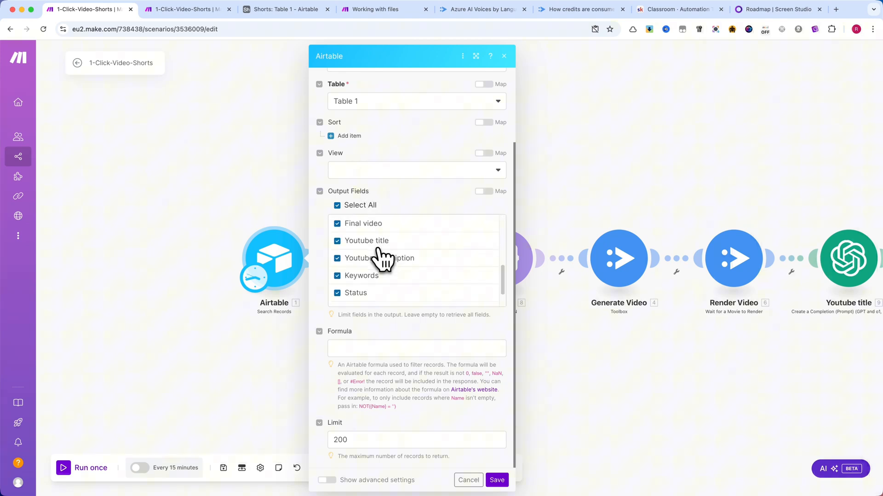
scroll(down, 3)
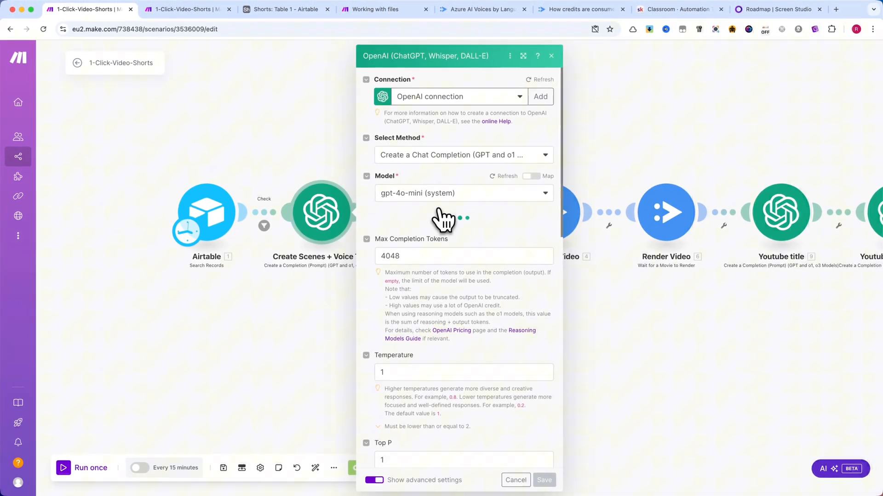
mouse_move(459, 165)
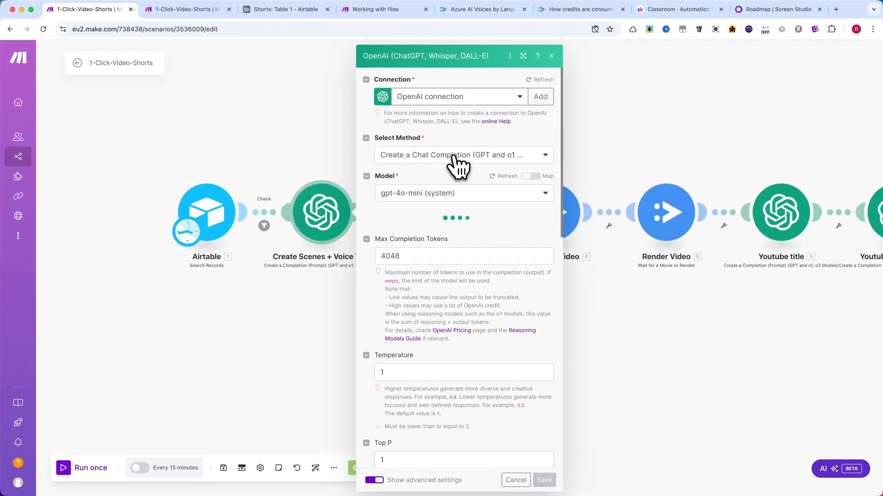
mouse_move(407, 206)
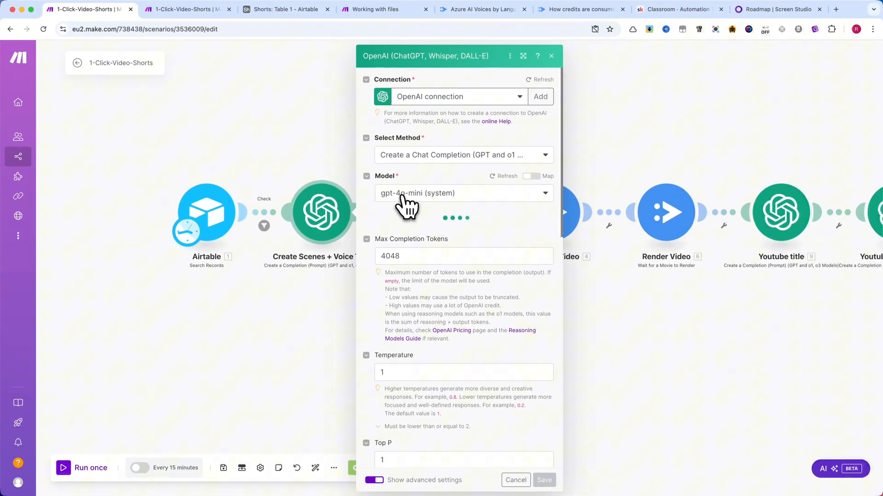
Read through the gpt-4o-mini scene-writing prompt that requests JSON scenes
scroll(down, 3)
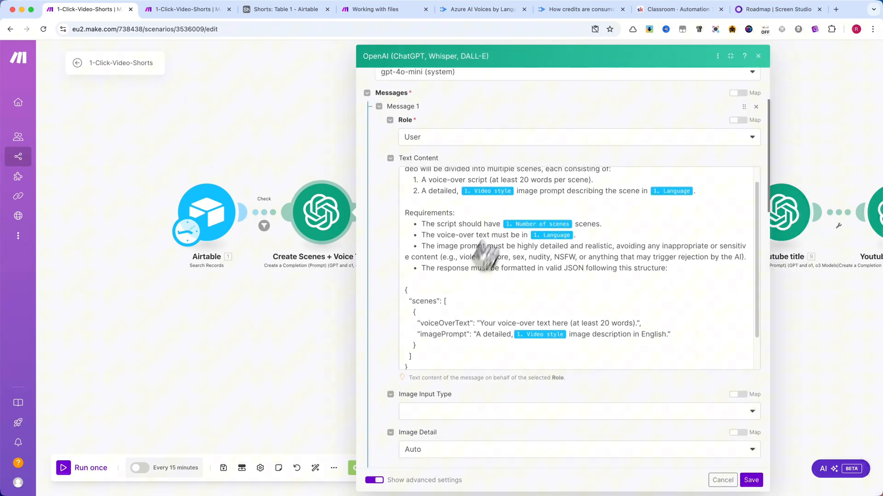
scroll(down, 3)
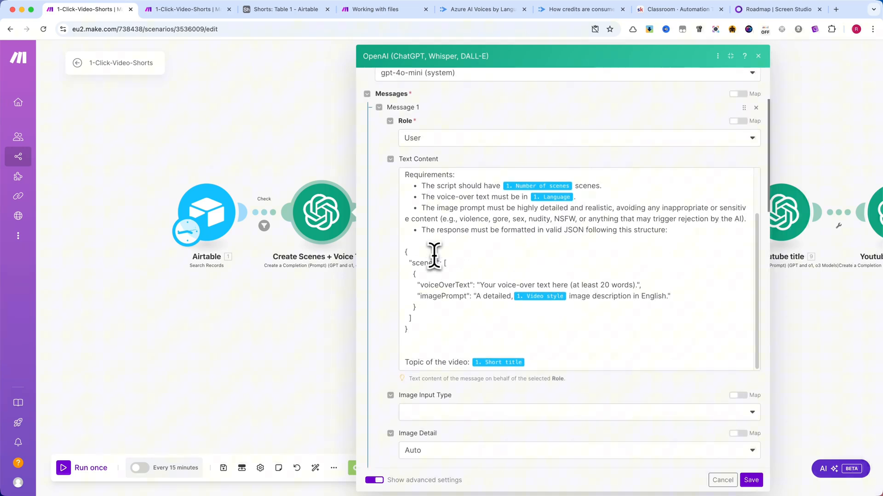
click(434, 256)
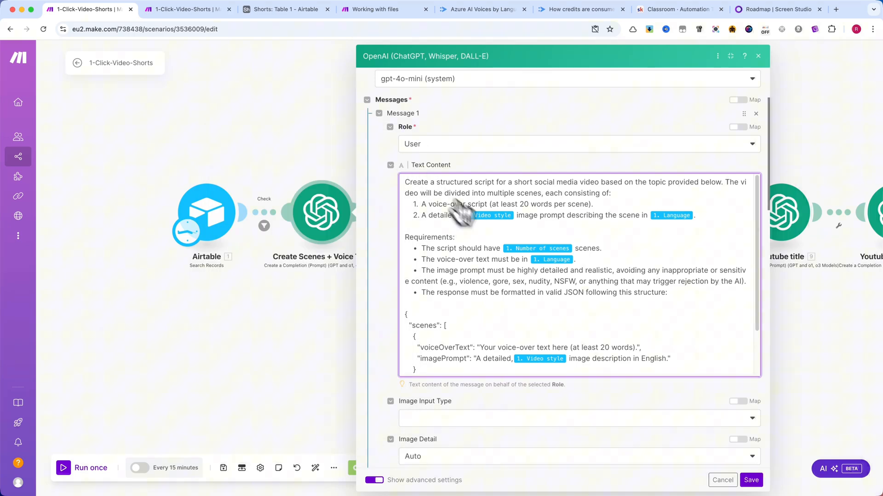
scroll(down, 3)
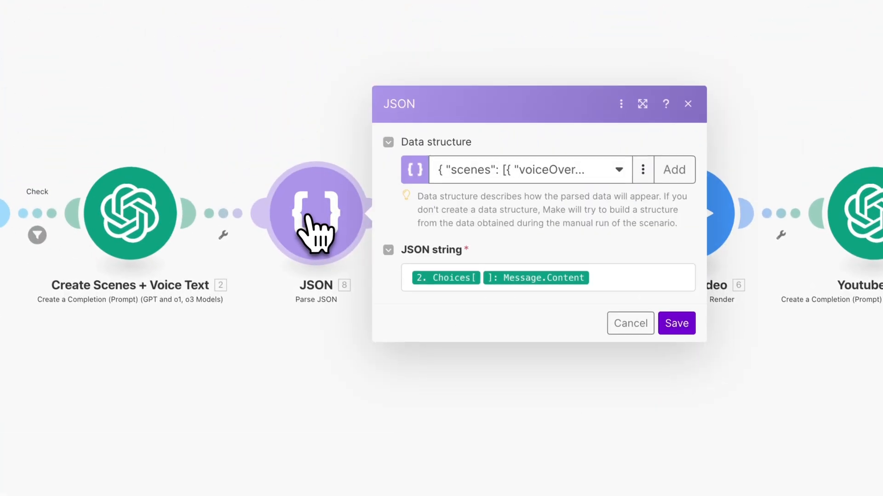
Inspect the scenes data structure of voiceOverText and imagePrompt items, then close the editor
click(643, 170)
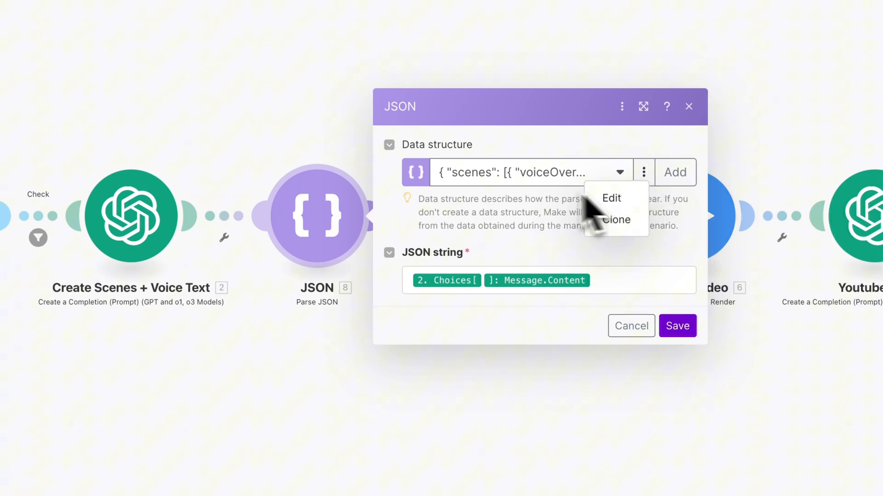
click(610, 198)
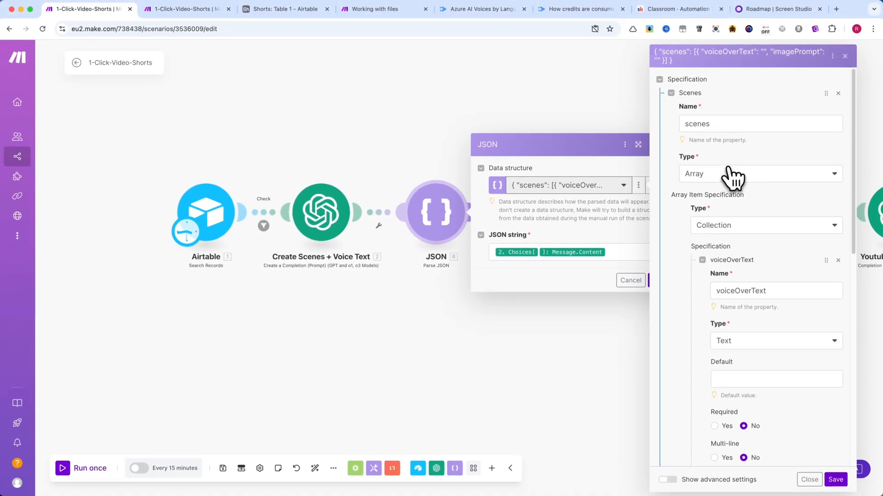
scroll(down, 3)
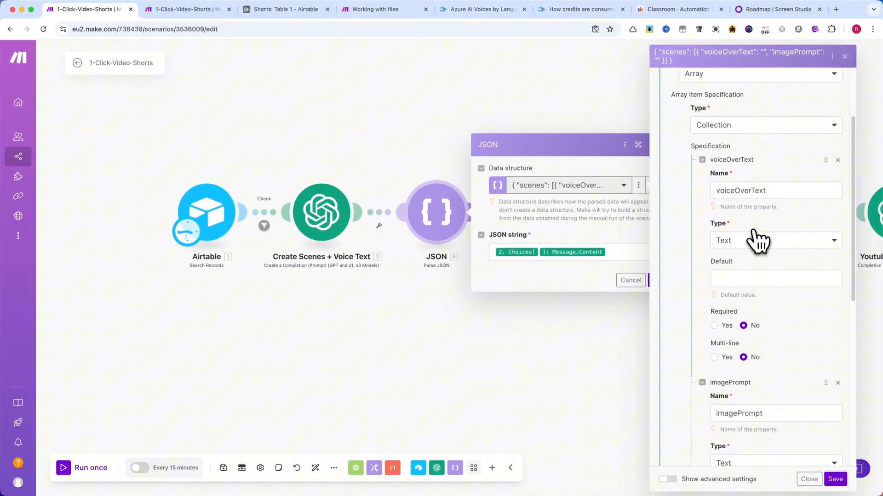
scroll(down, 3)
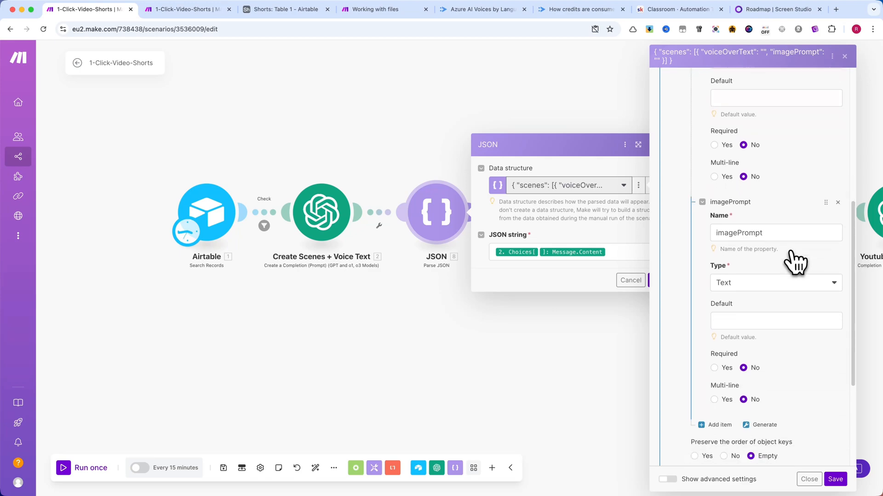
scroll(down, 3)
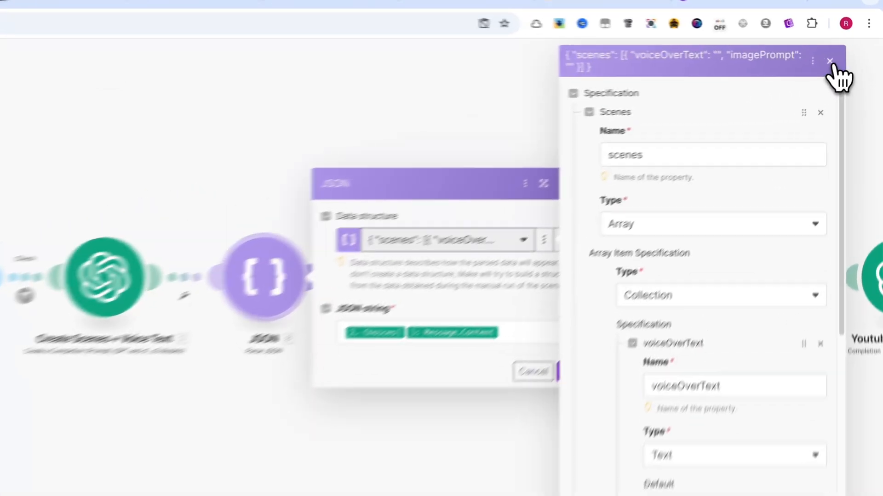
click(827, 61)
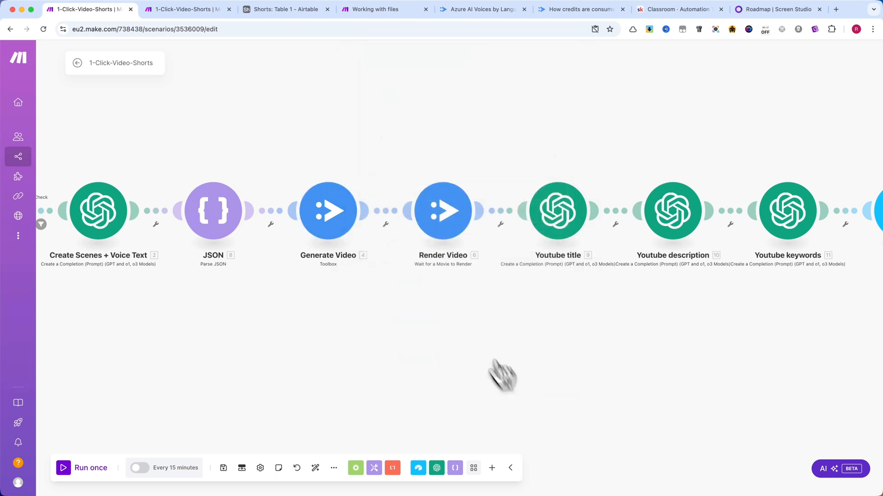
Check Render Video's project ID mapping, then open the gpt-4o-mini YouTube title module
click(442, 211)
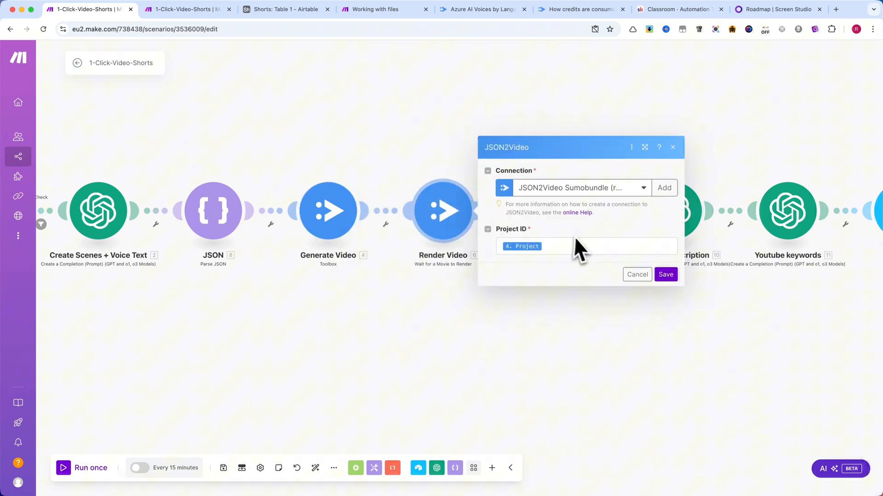
click(586, 246)
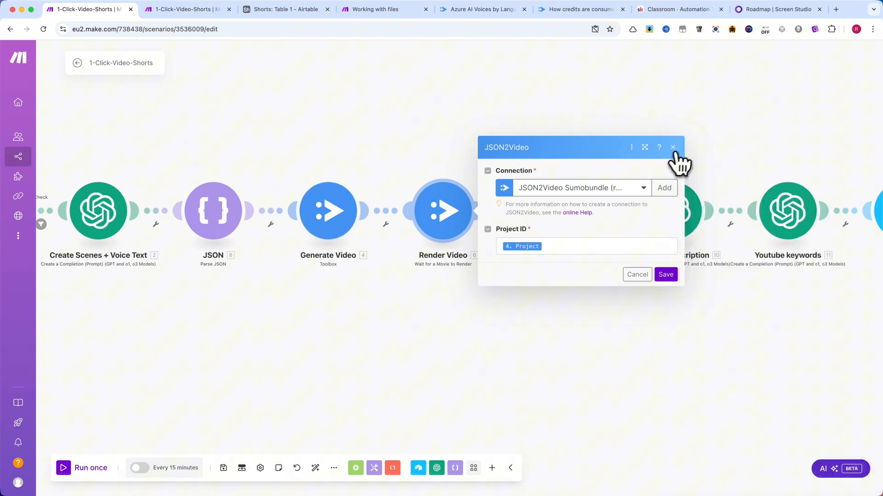
click(673, 147)
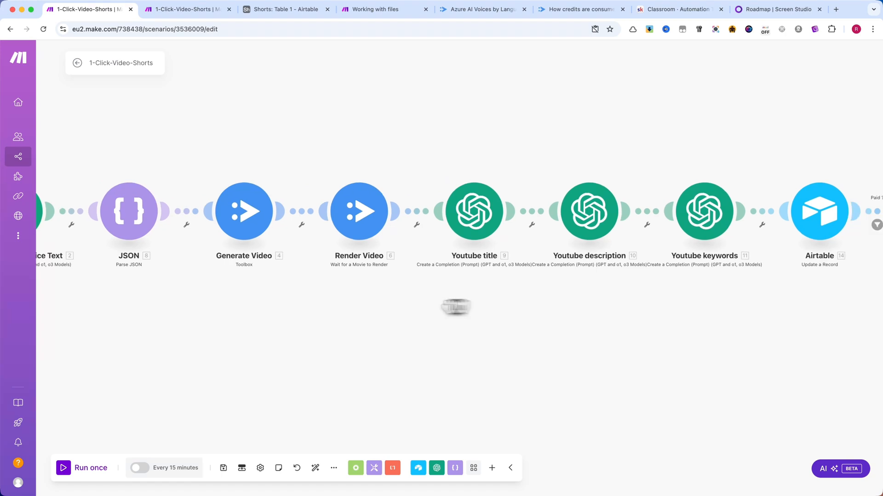
drag(454, 307, 287, 308)
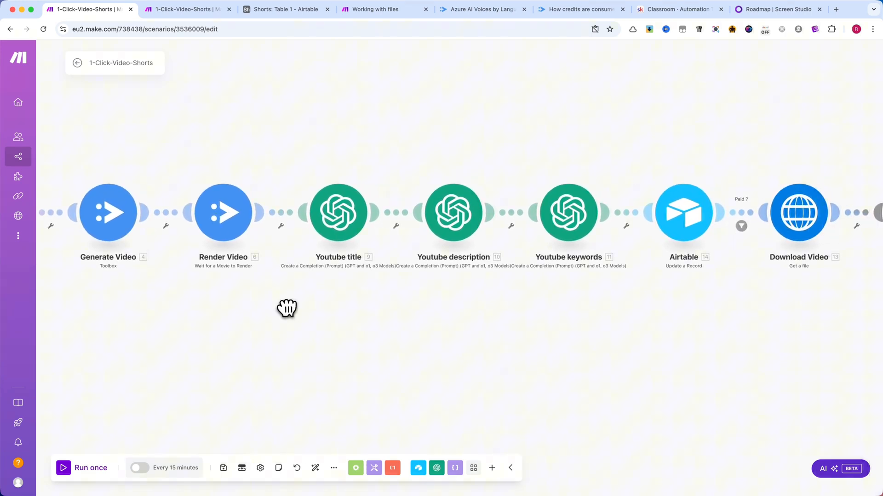
click(338, 212)
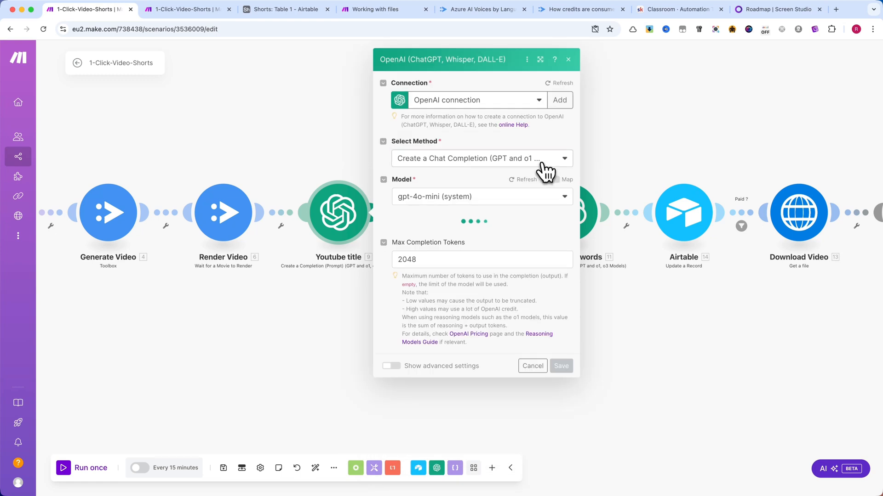
click(540, 60)
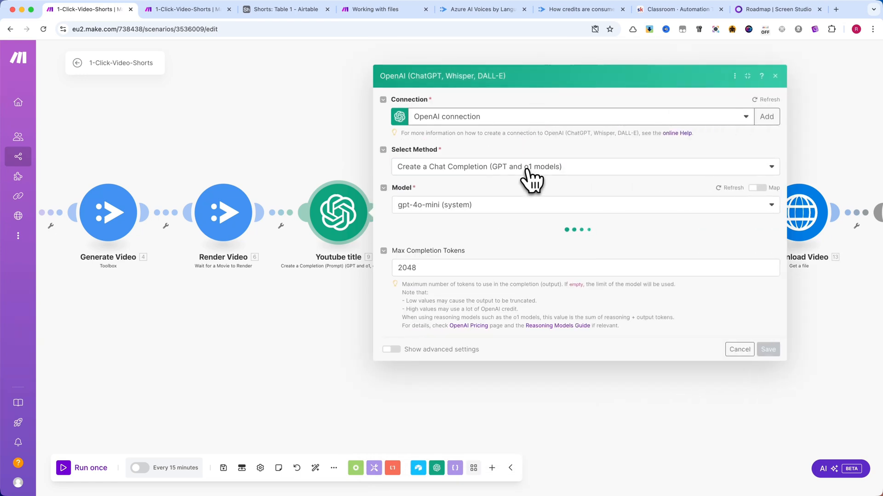
mouse_move(503, 191)
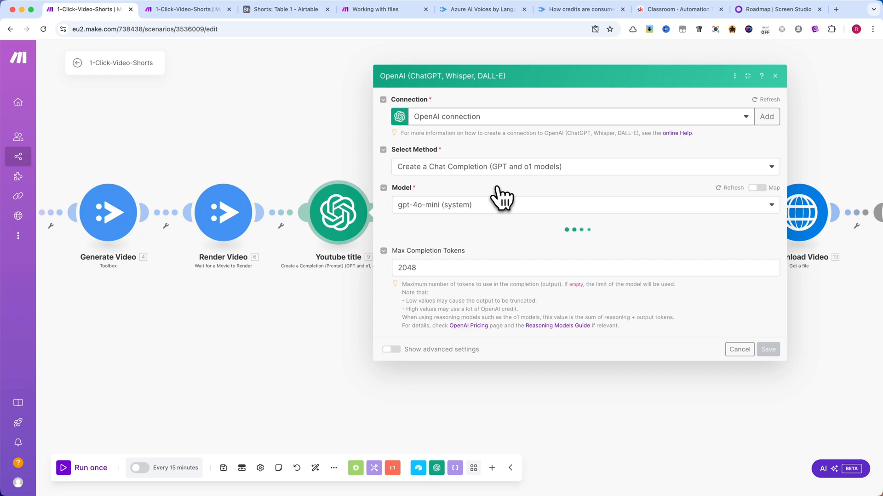
mouse_move(511, 223)
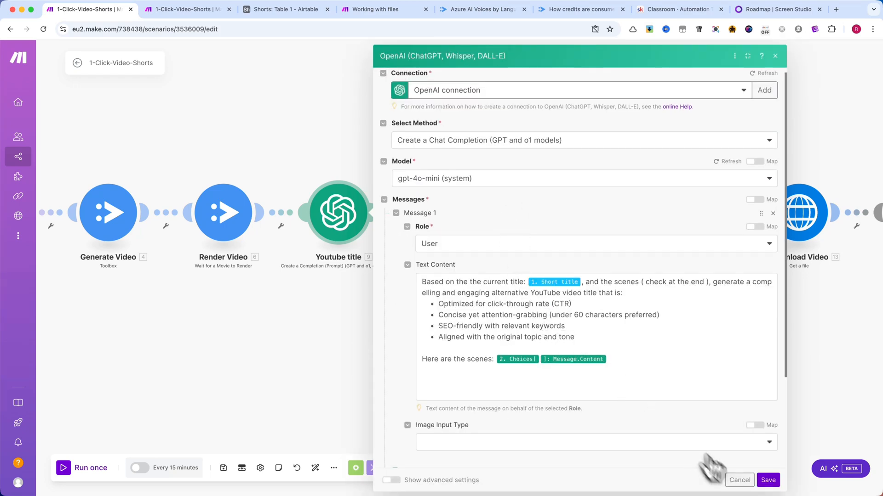
click(451, 213)
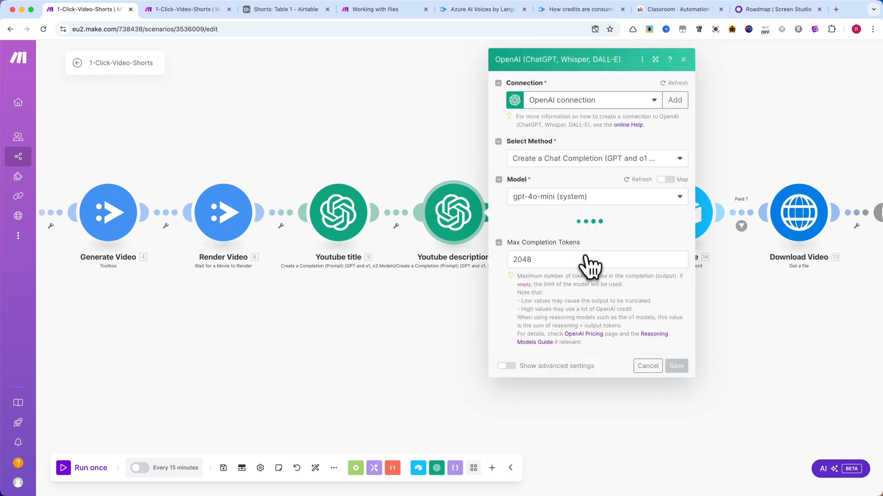
mouse_move(675, 241)
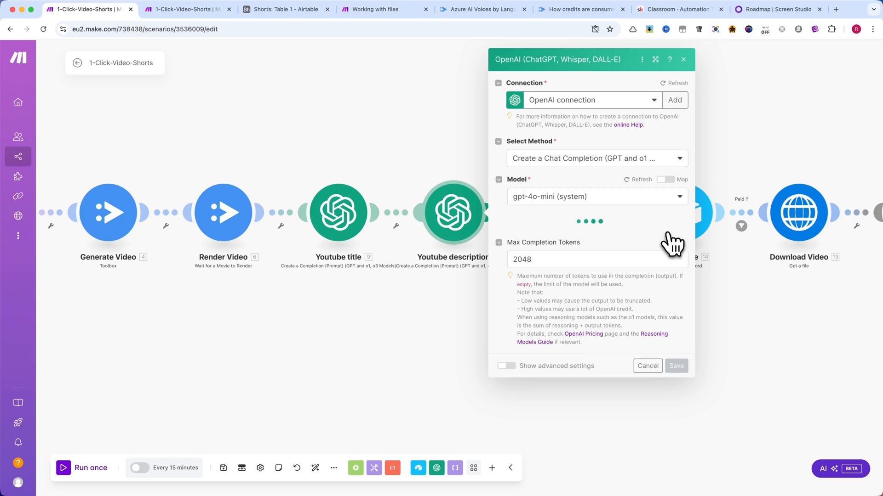
mouse_move(668, 243)
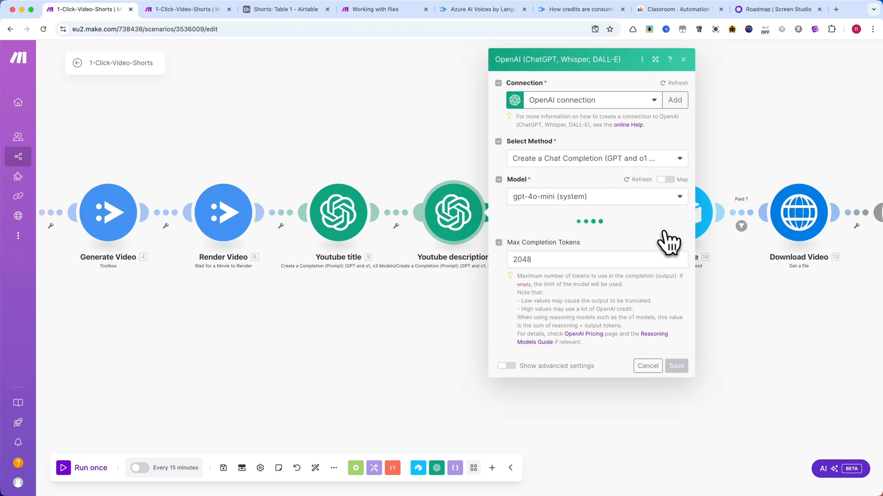
mouse_move(656, 241)
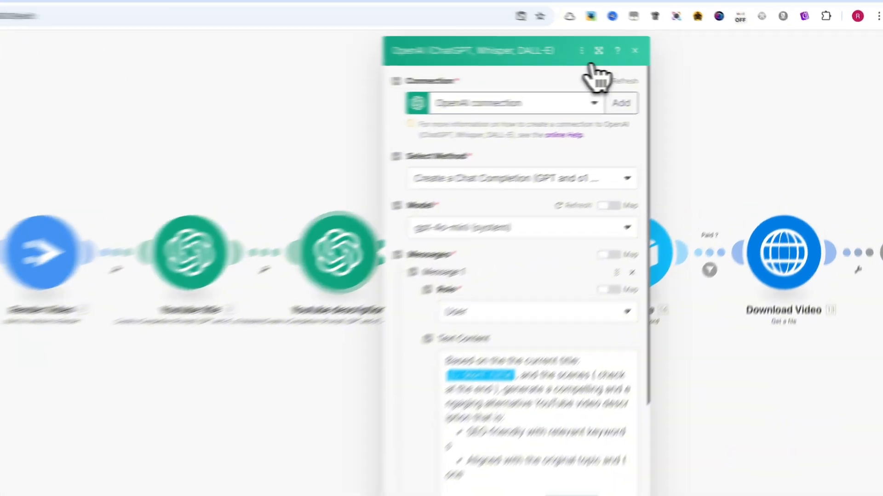
click(633, 51)
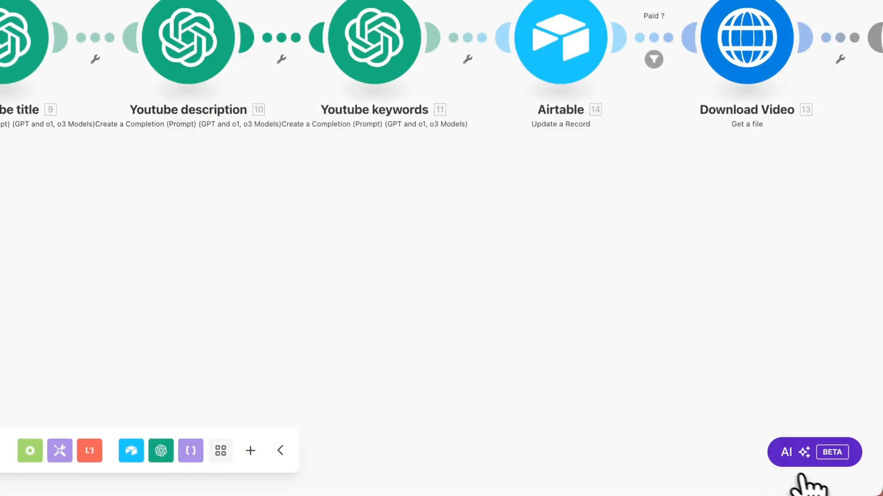
click(376, 208)
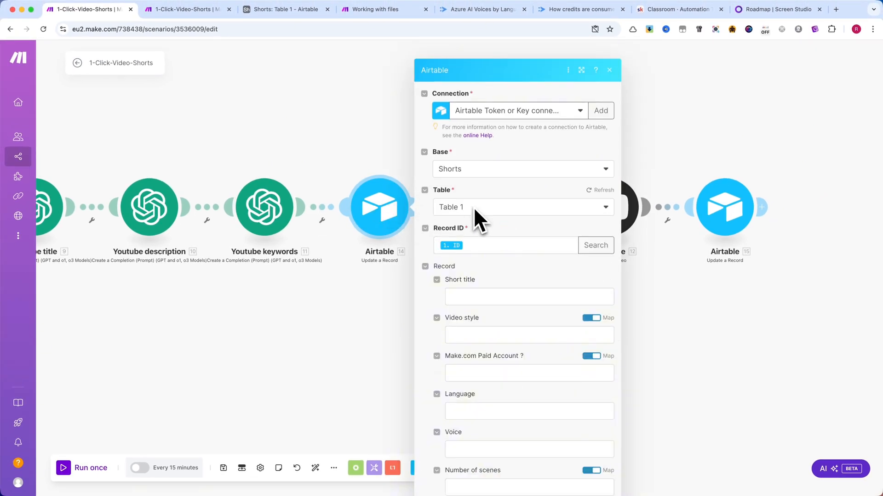
scroll(down, 3)
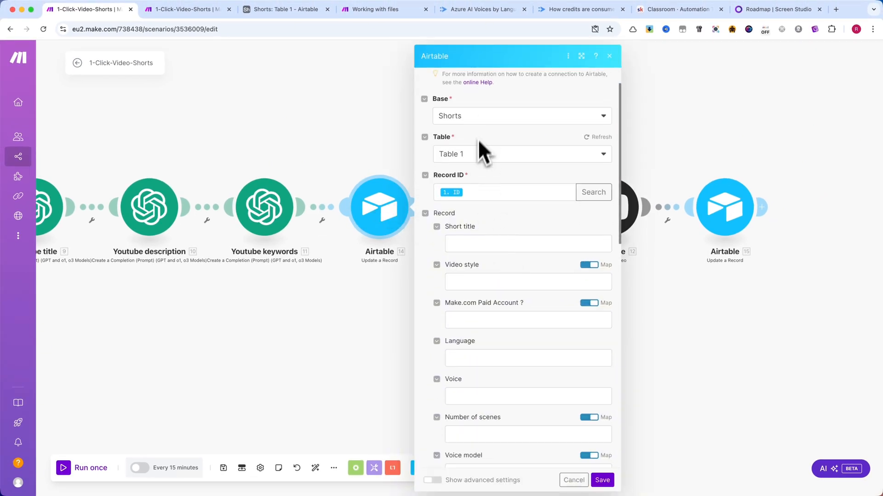
click(503, 192)
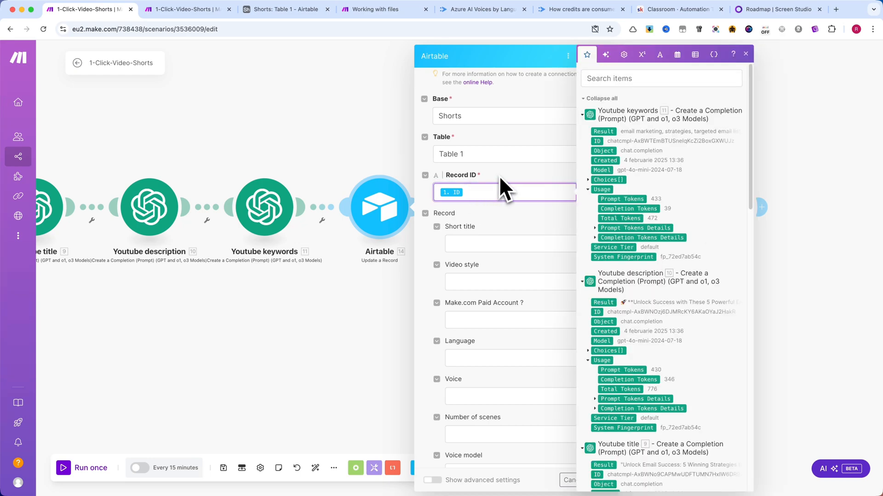
scroll(down, 3)
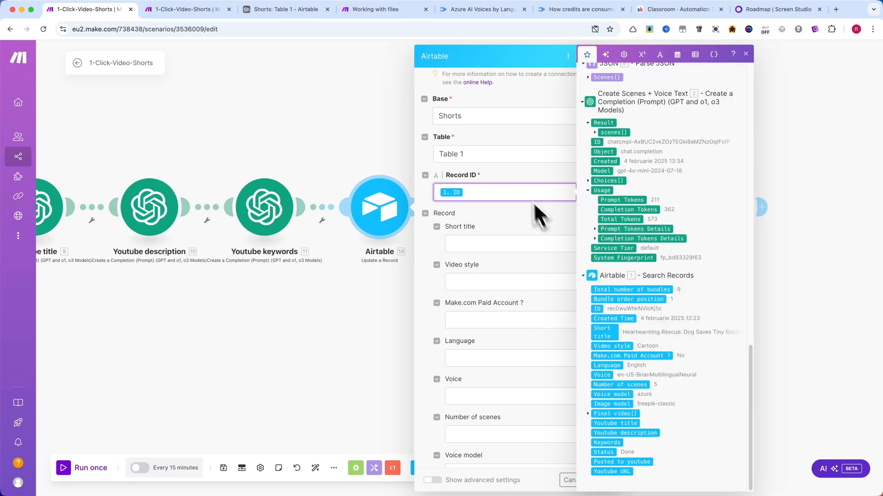
scroll(down, 3)
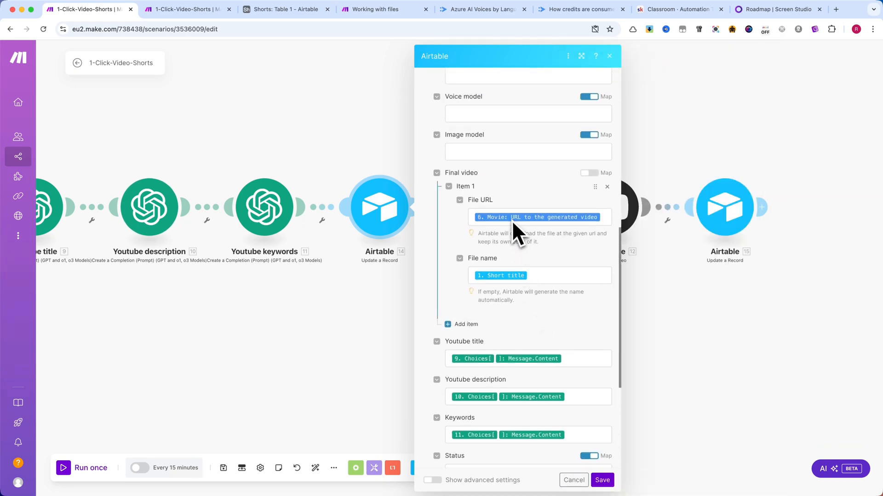
mouse_move(543, 292)
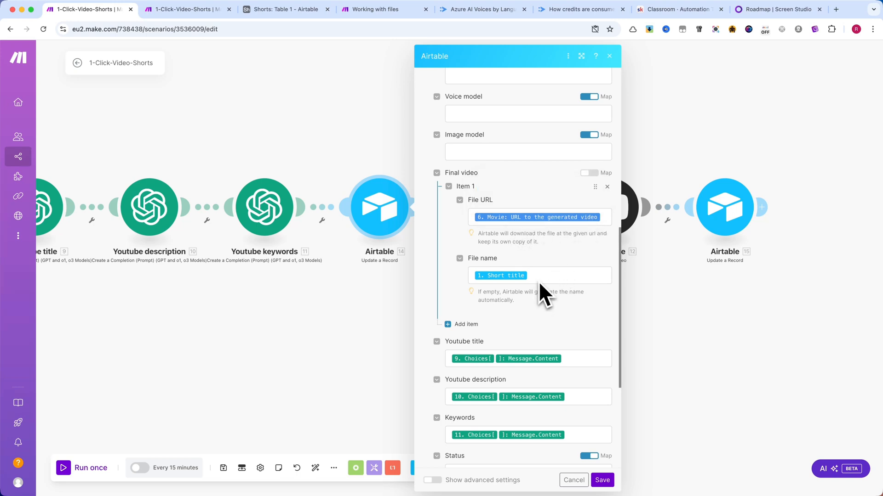
scroll(down, 3)
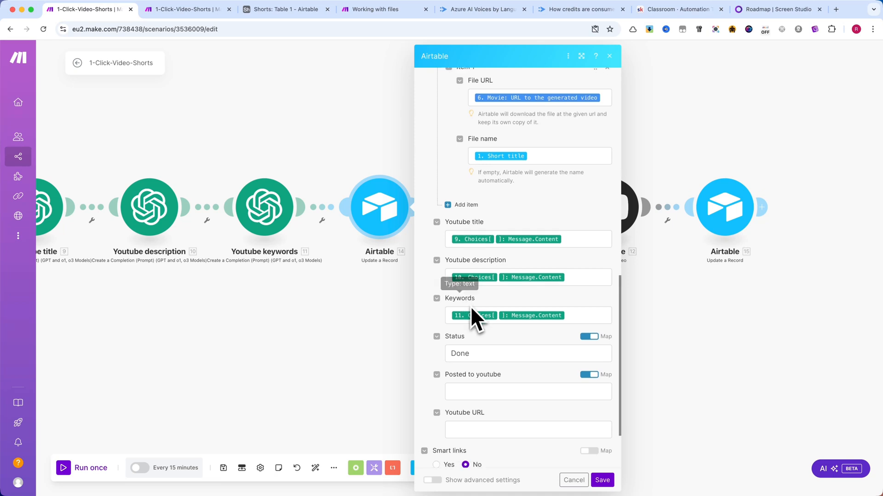
scroll(down, 3)
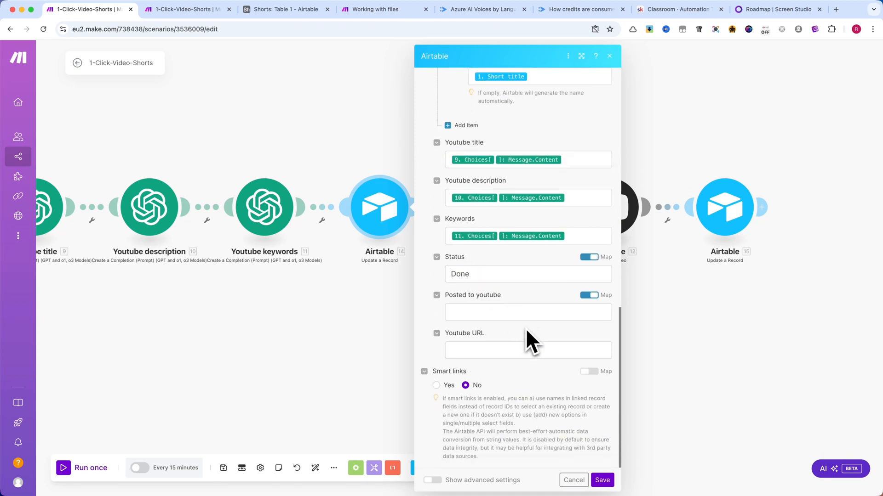
mouse_move(525, 323)
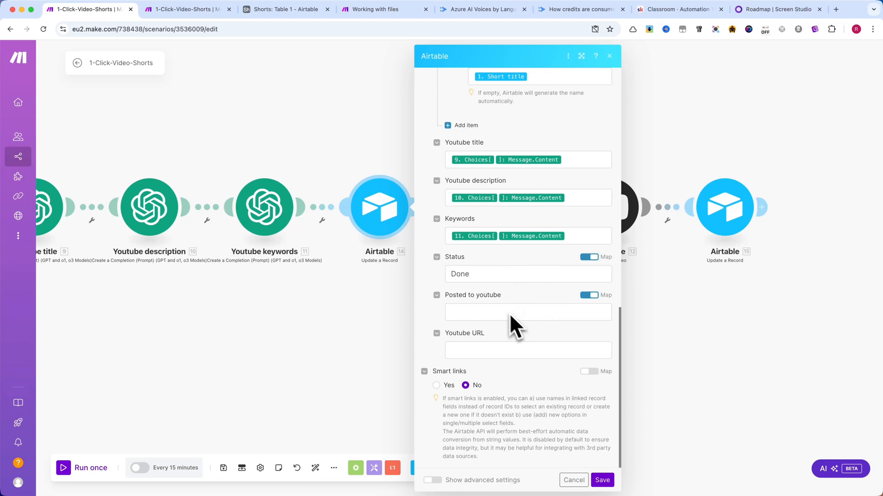
mouse_move(574, 480)
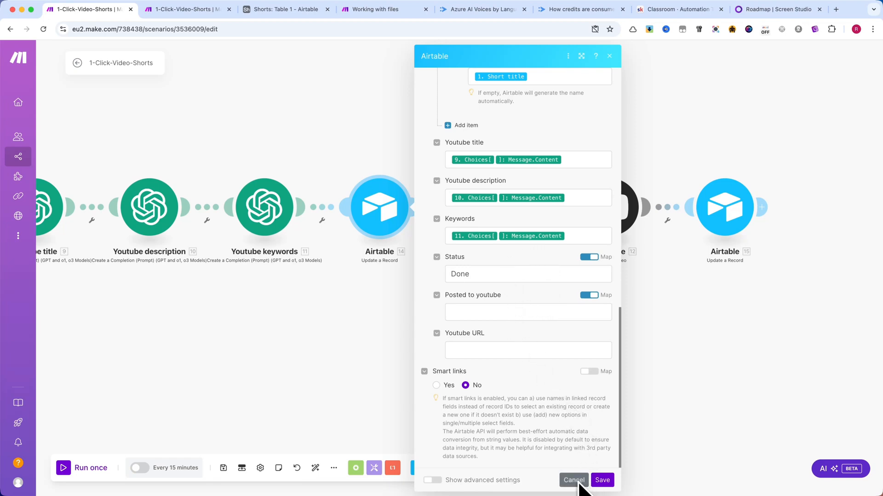
click(528, 274)
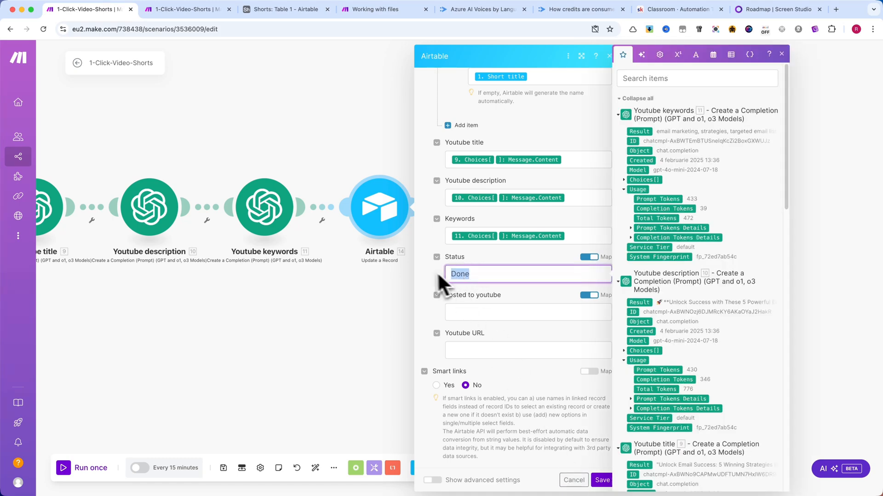
click(574, 480)
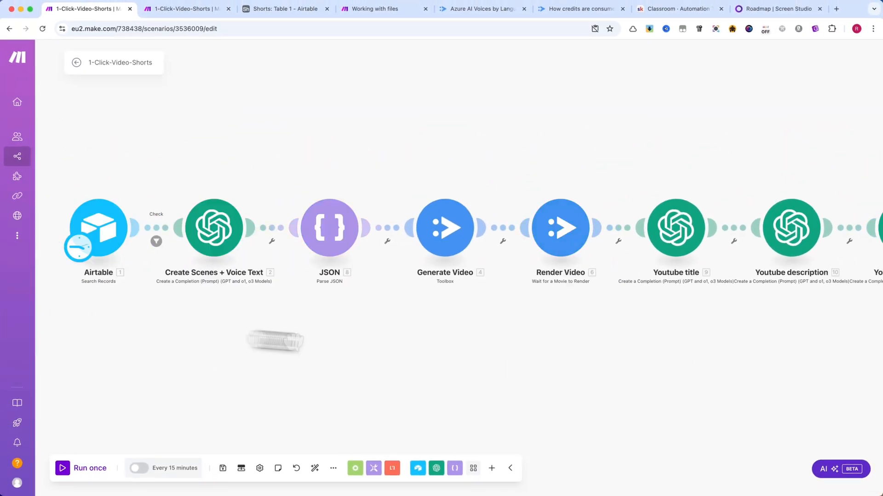
click(156, 241)
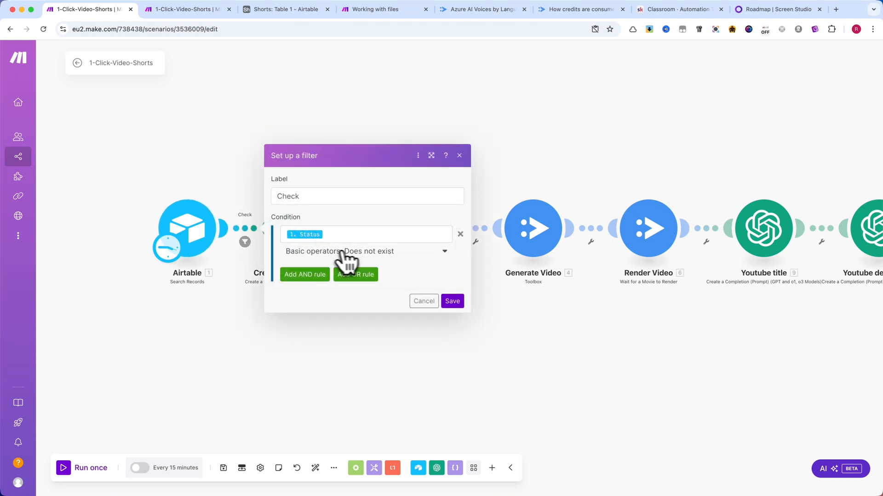
mouse_move(424, 301)
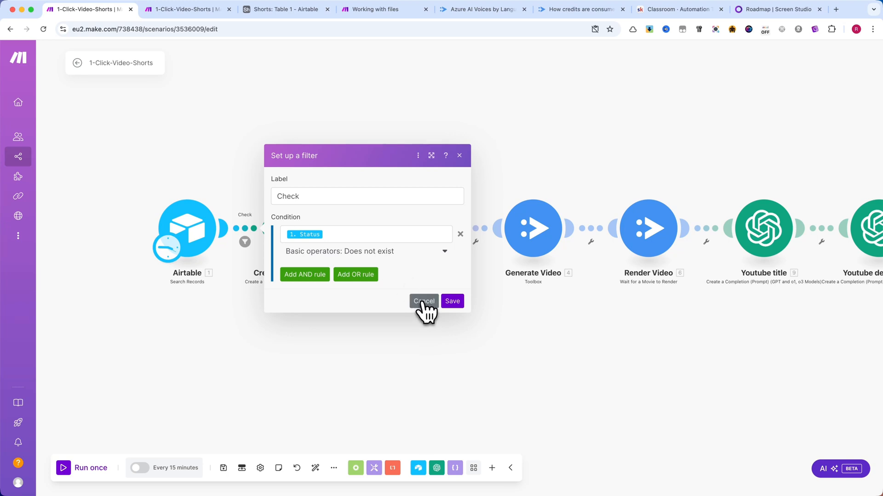
Cancel the Check filter and pan to the Paid? filter, YouTube upload and Airtable update
click(424, 301)
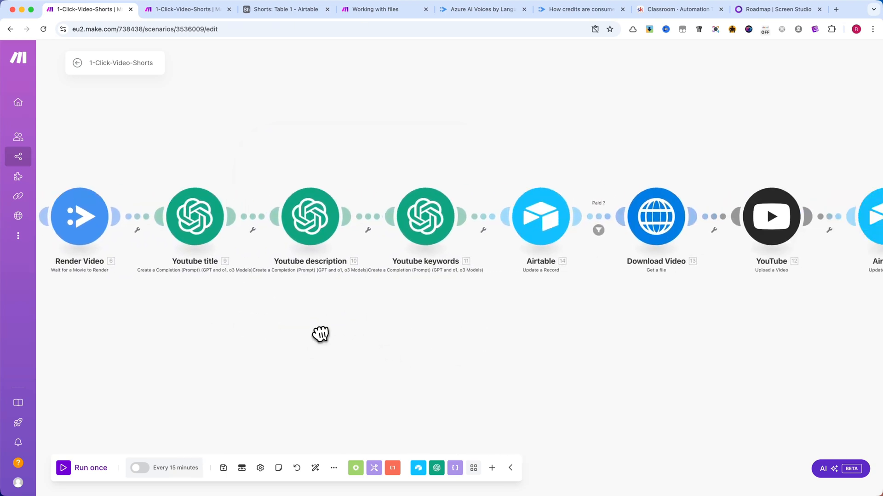
drag(320, 333, 488, 339)
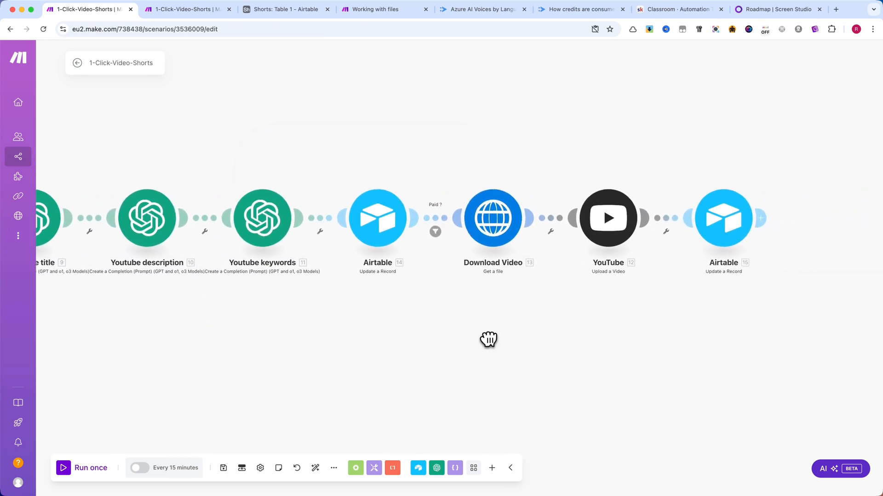
click(435, 231)
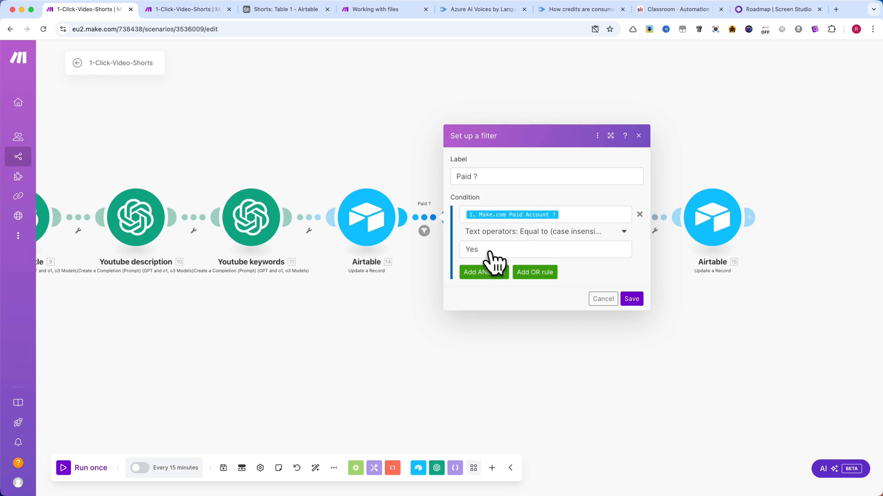
click(286, 9)
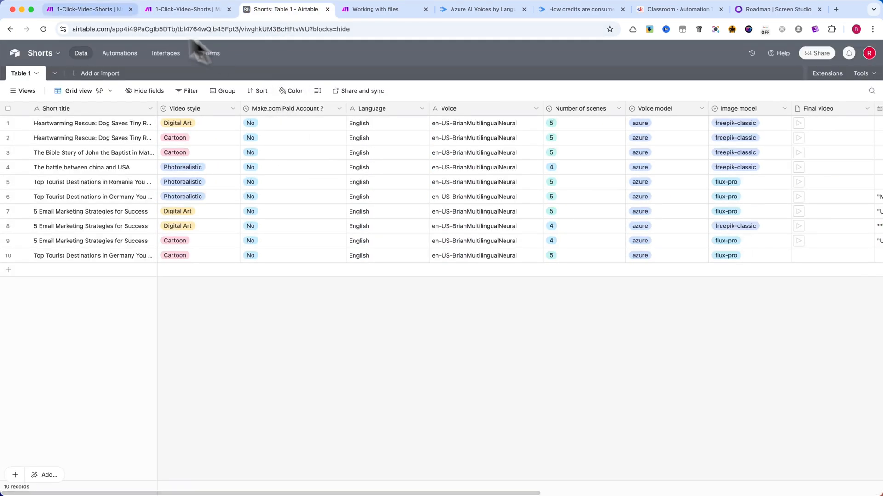
click(83, 8)
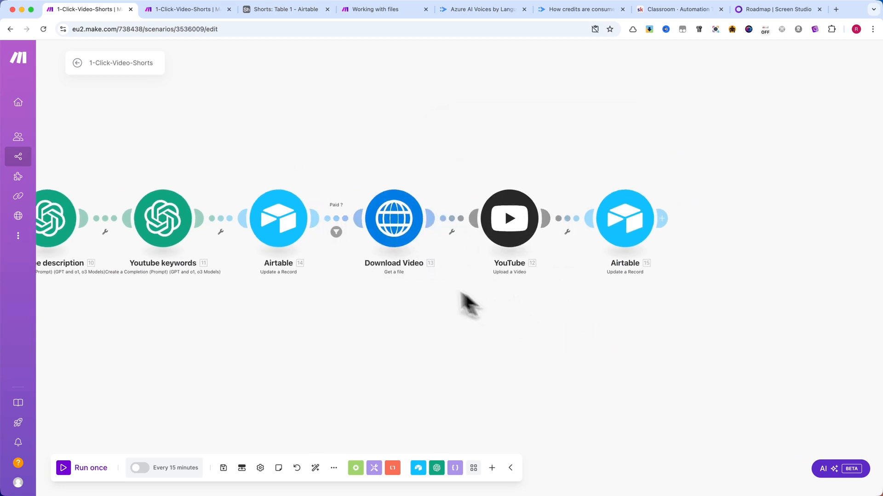
mouse_move(369, 161)
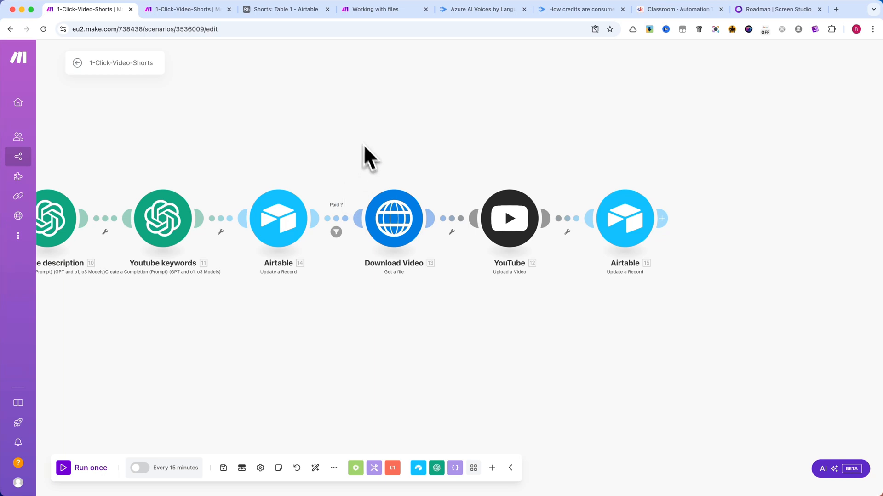
mouse_move(161, 226)
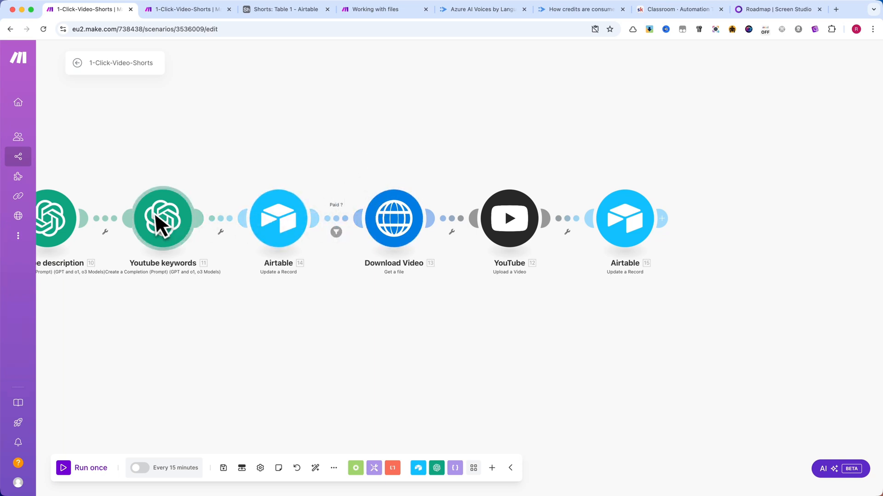
mouse_move(295, 216)
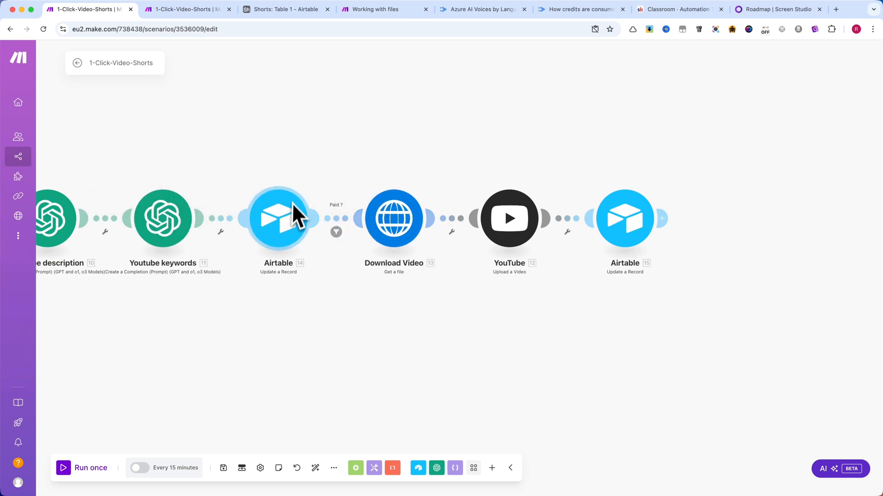
mouse_move(290, 243)
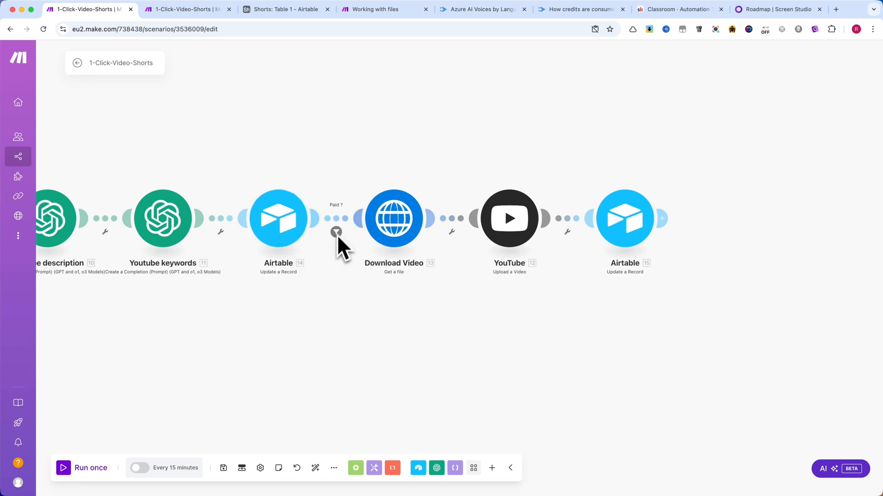
click(393, 219)
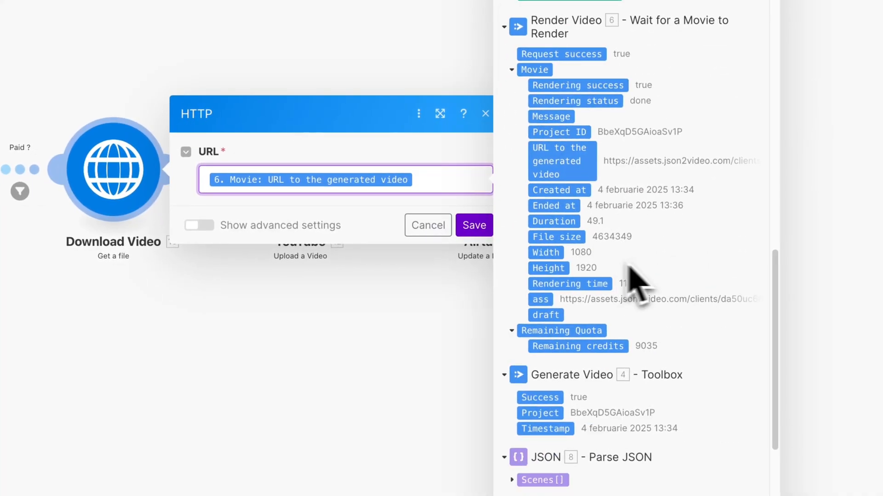
mouse_move(346, 367)
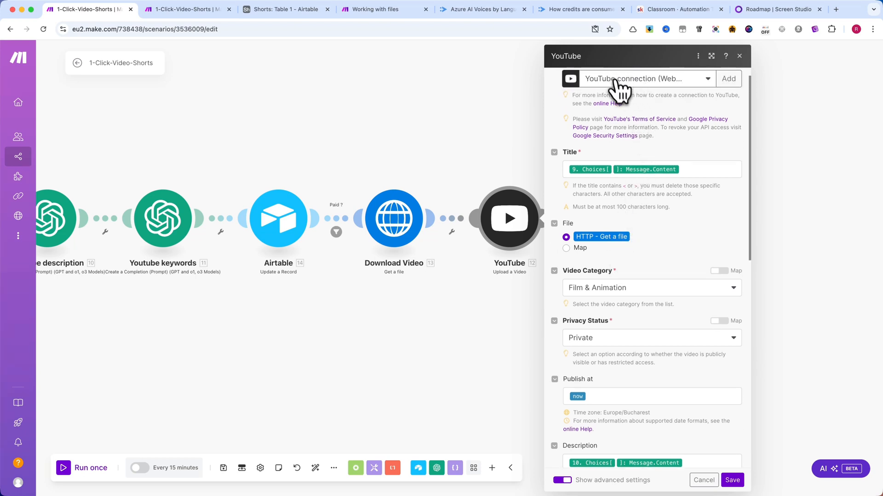
Review YouTube upload fields: mapped title, description, tags, HTTP file, private, not for kids
scroll(down, 3)
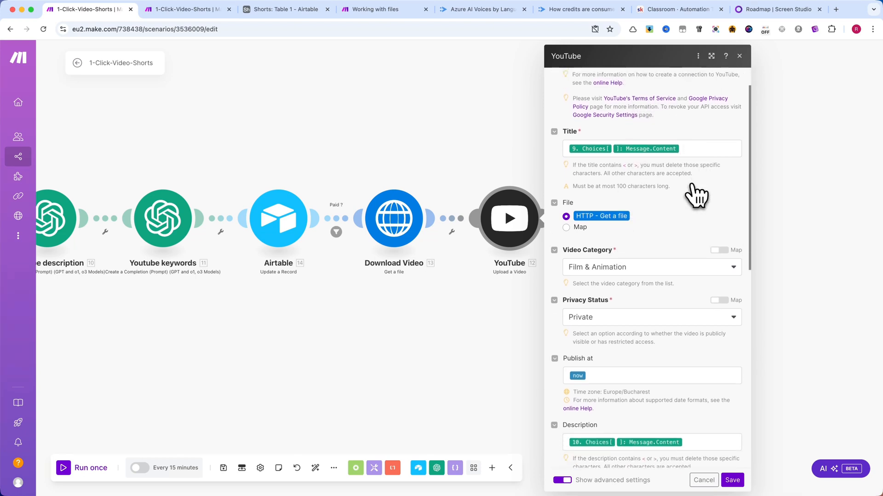
scroll(down, 3)
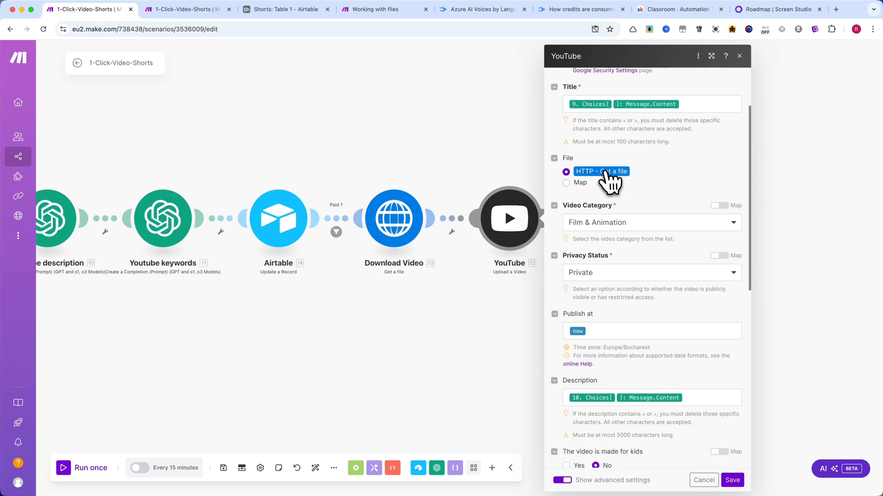
scroll(down, 3)
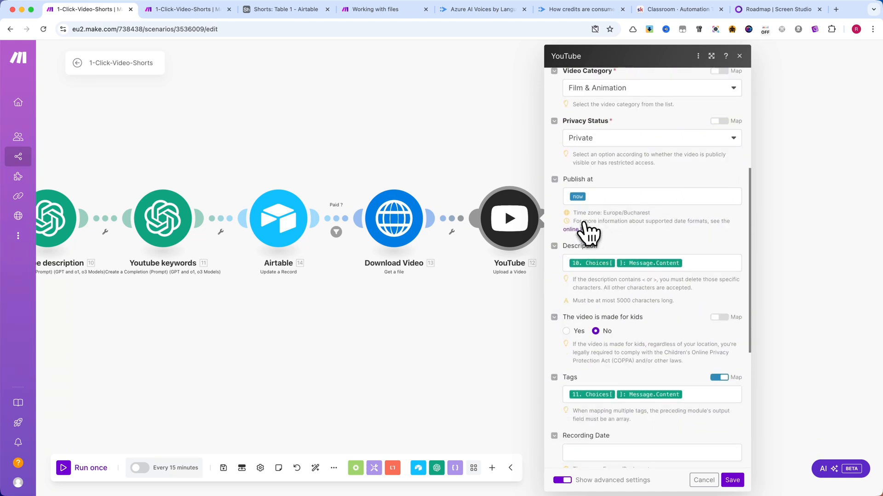
mouse_move(603, 200)
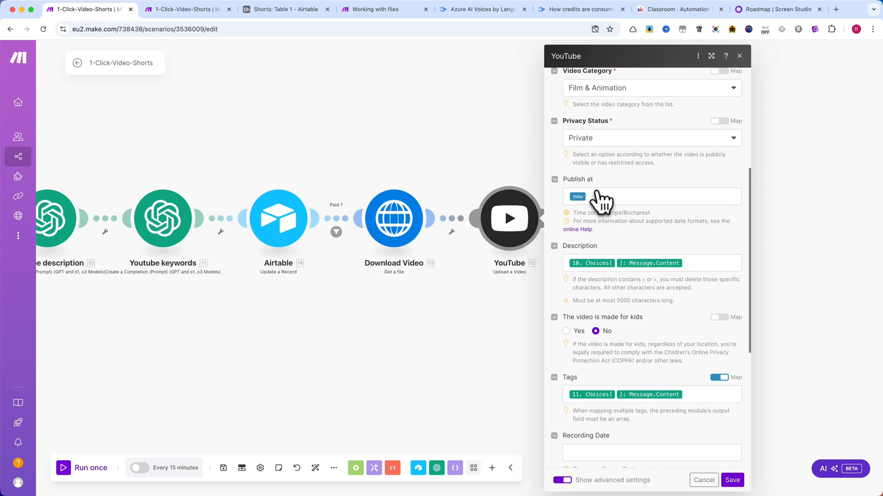
scroll(down, 3)
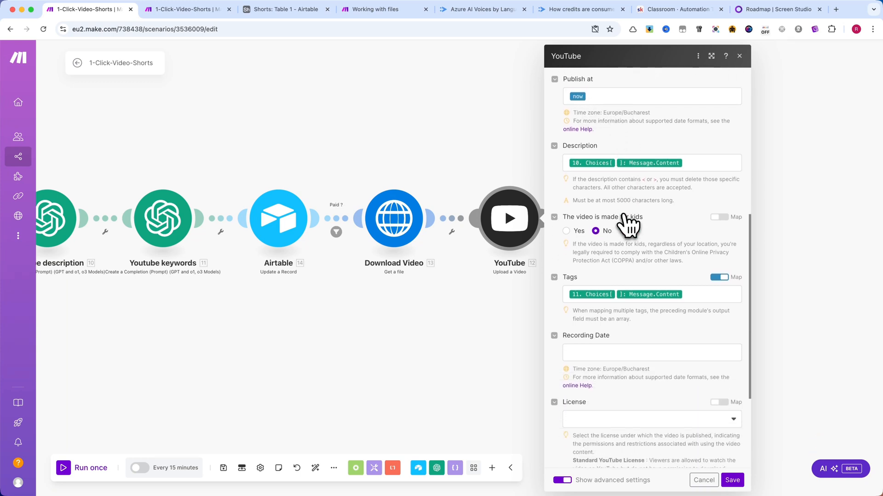
scroll(down, 3)
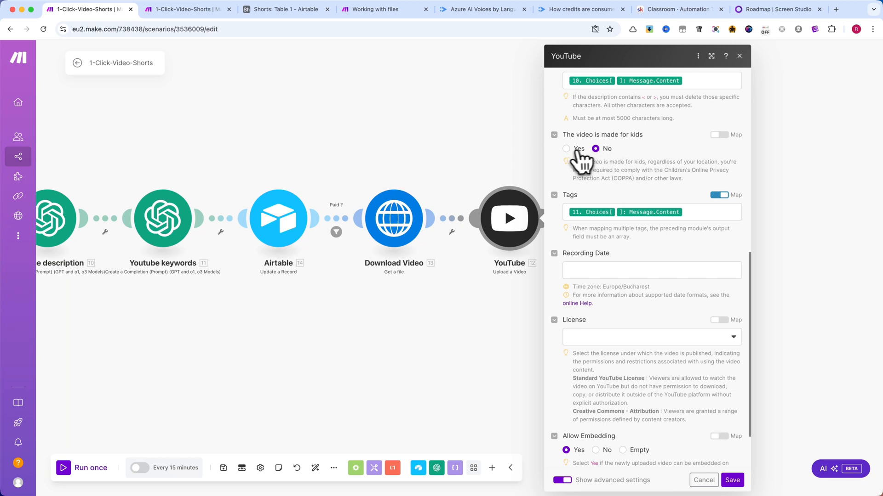
scroll(down, 3)
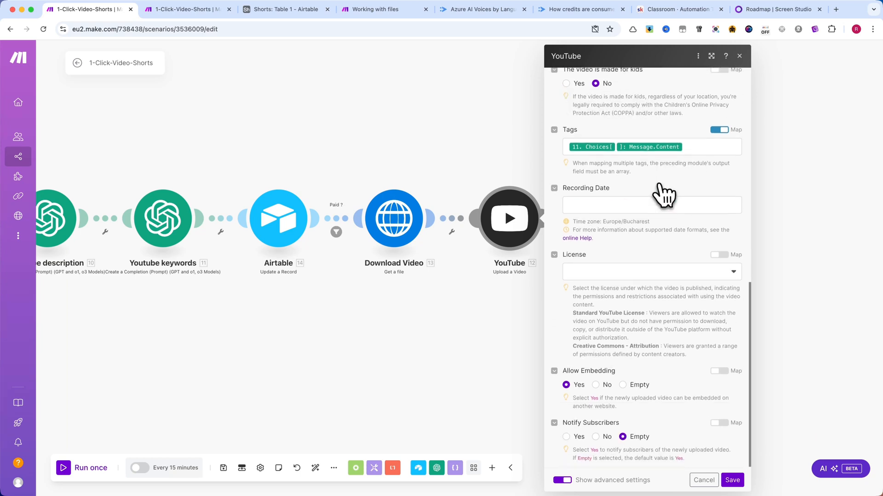
click(739, 56)
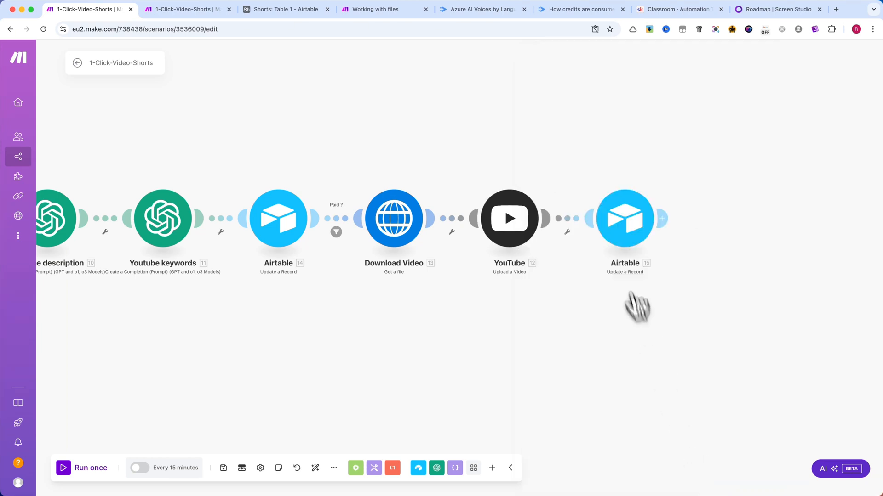
click(625, 219)
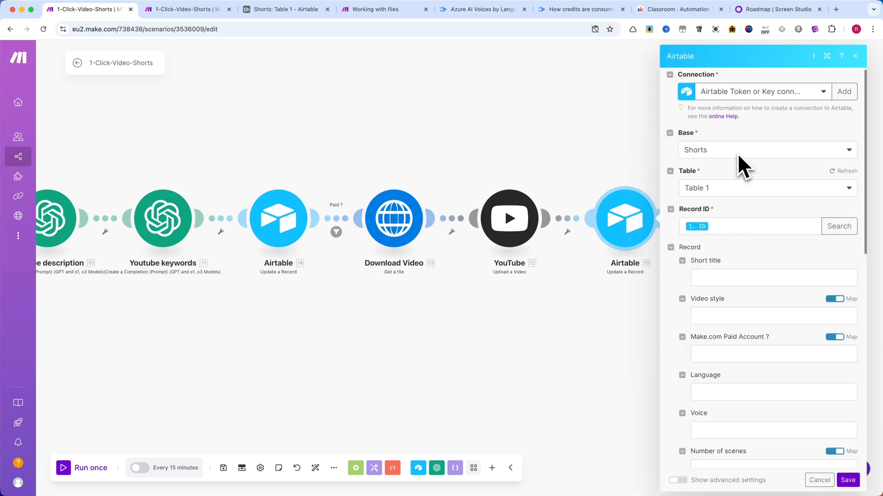
scroll(down, 3)
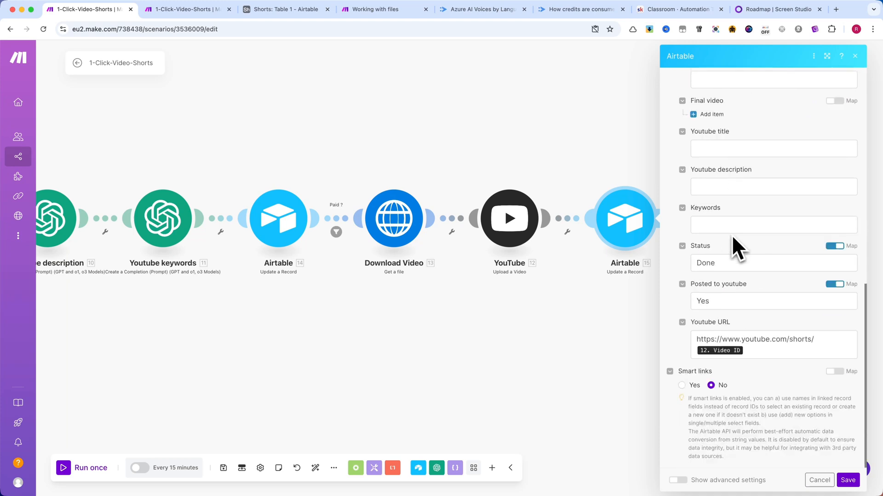
mouse_move(724, 304)
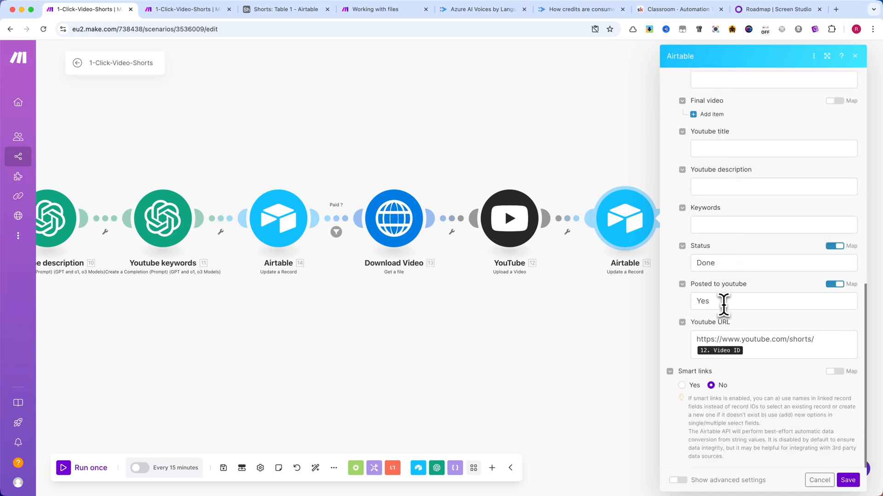
mouse_move(834, 336)
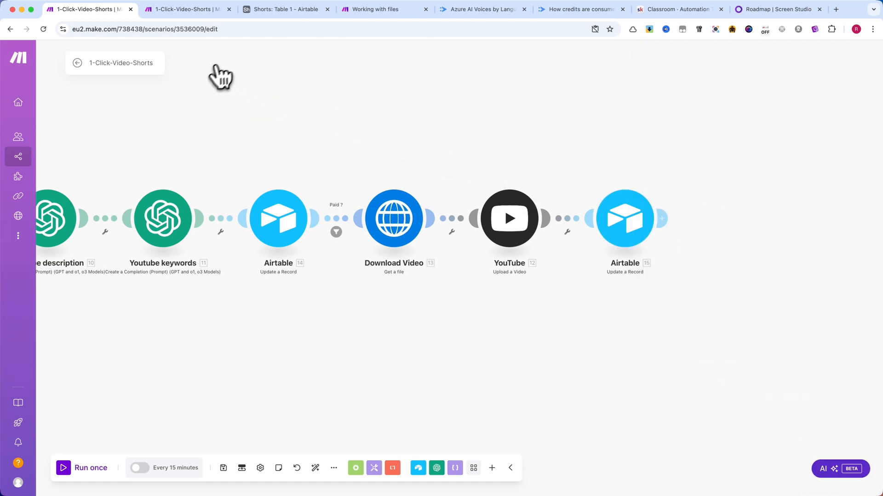
Add a short record with Video style Photorealistic and Image model flux-pro
click(284, 8)
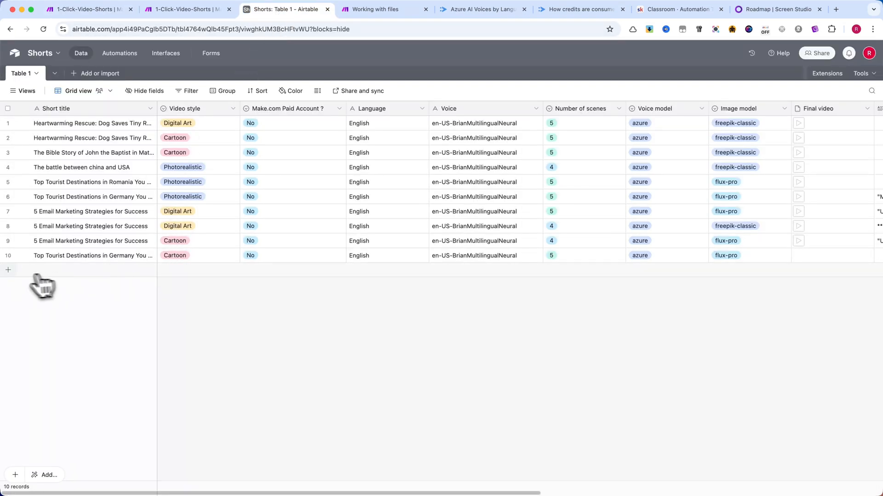
click(9, 270)
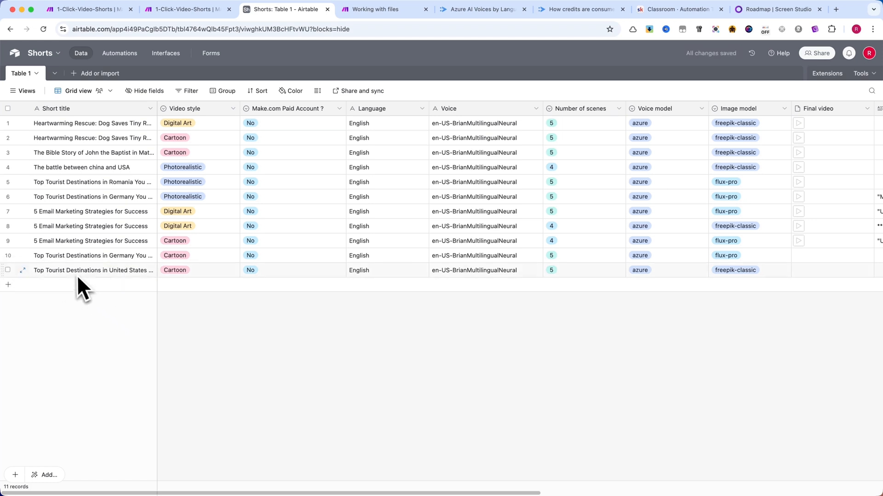
click(191, 271)
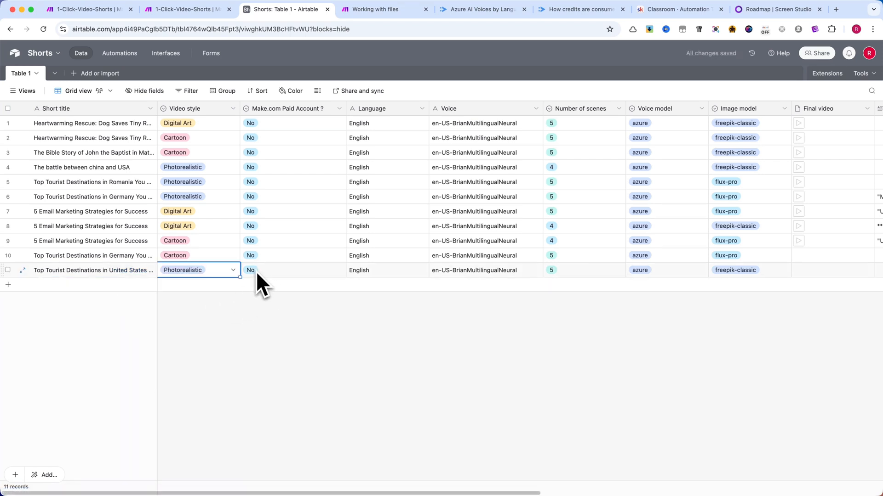
mouse_move(363, 279)
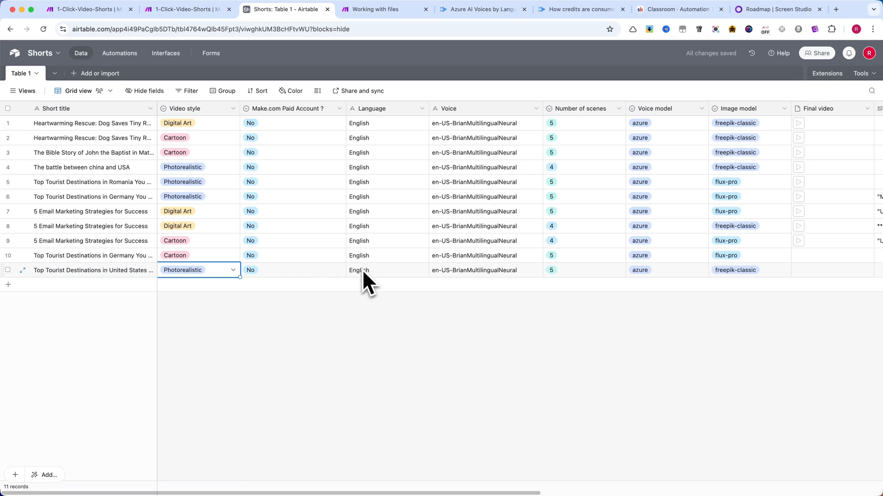
mouse_move(470, 291)
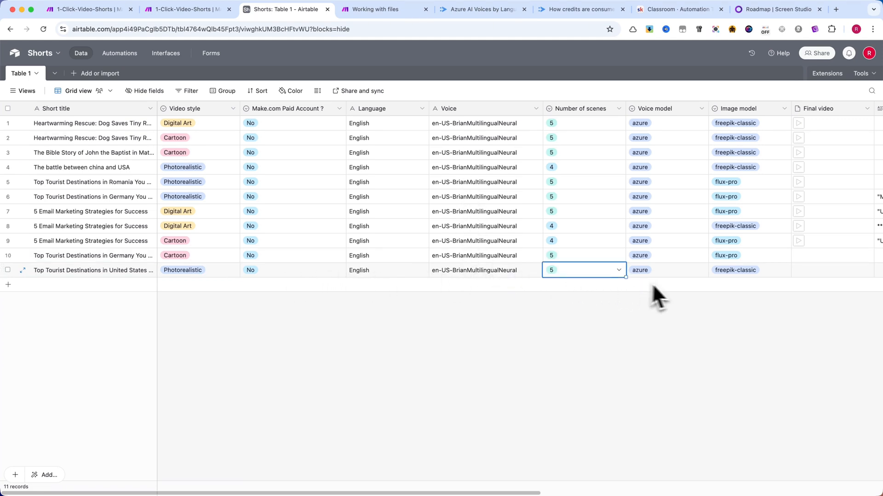
scroll(right, 3)
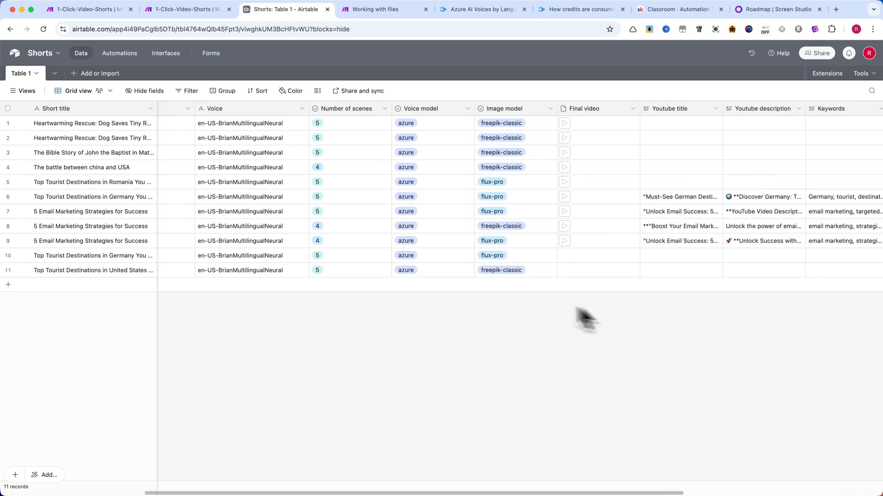
click(513, 270)
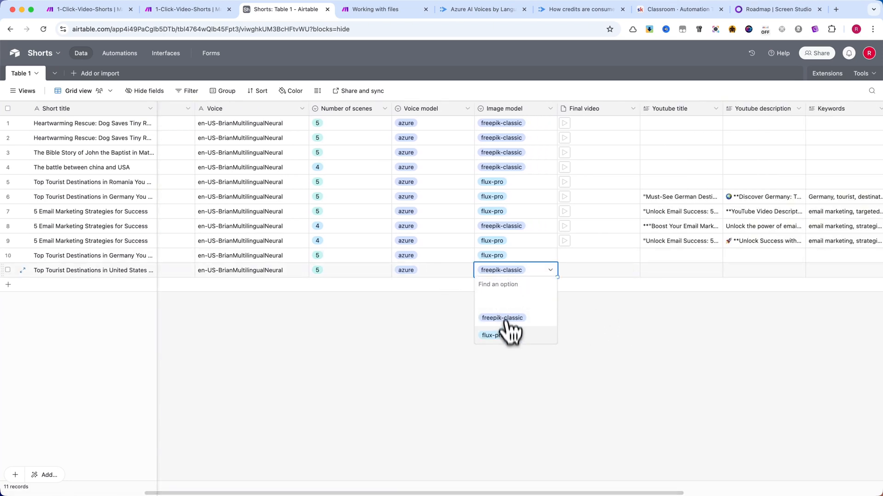
click(492, 335)
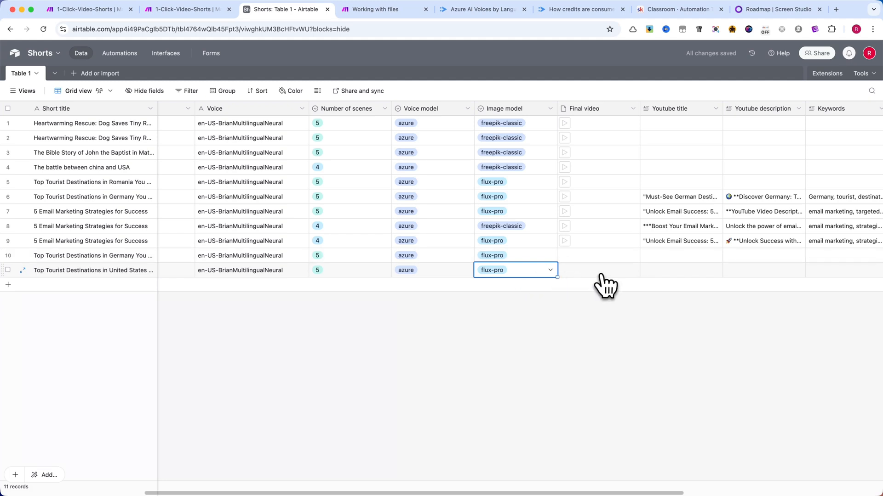
scroll(right, 3)
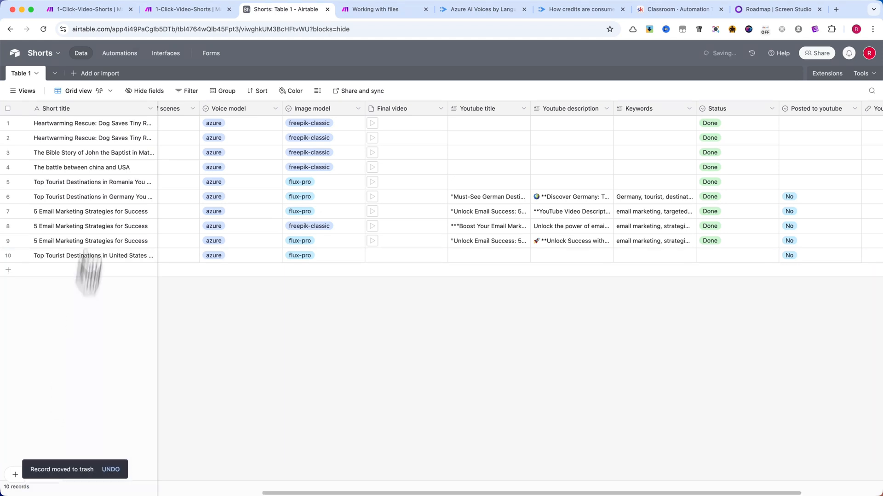
Run the scenario once and view the generated 1:10 video in Airtable
click(87, 9)
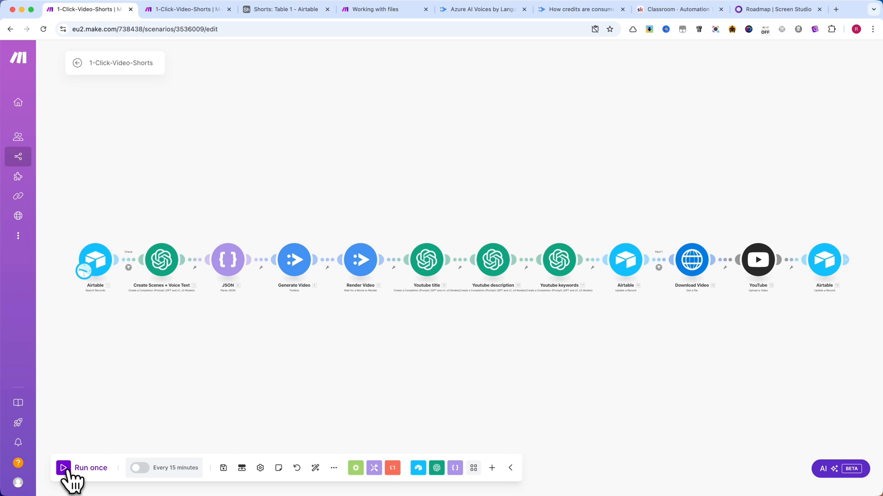
click(63, 468)
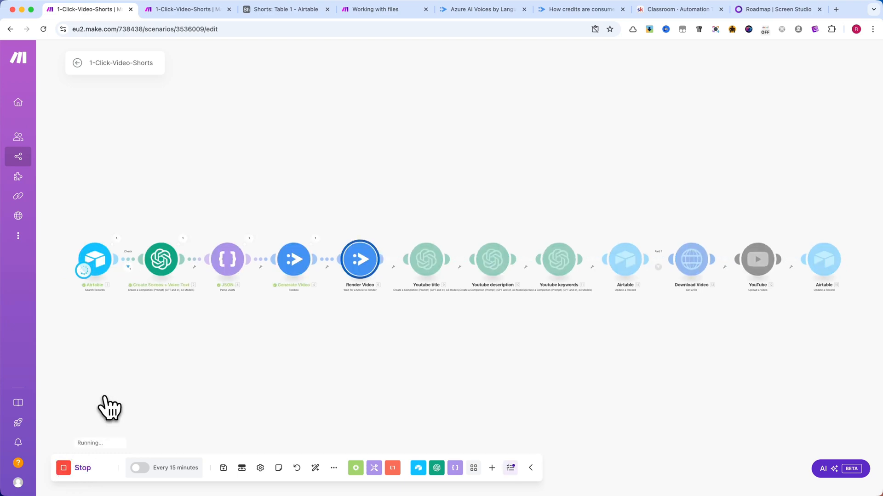
click(286, 10)
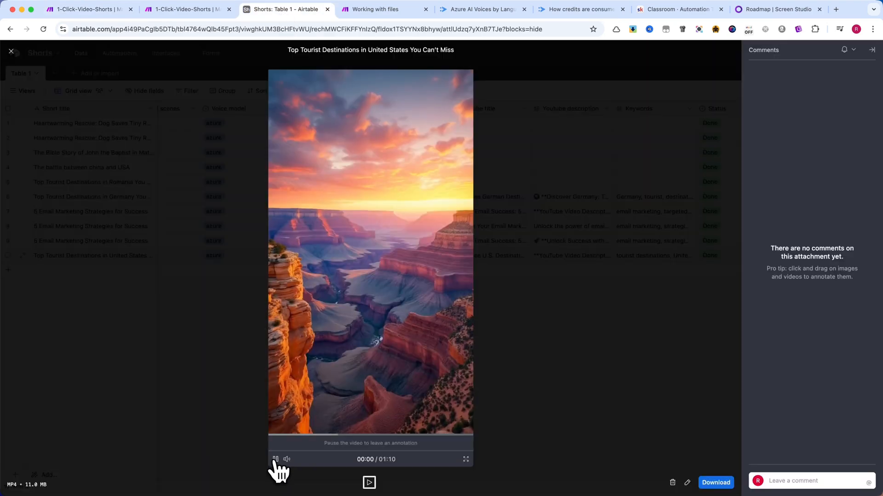
Play the generated short on top US tourist destinations from the Final video attachment
click(276, 458)
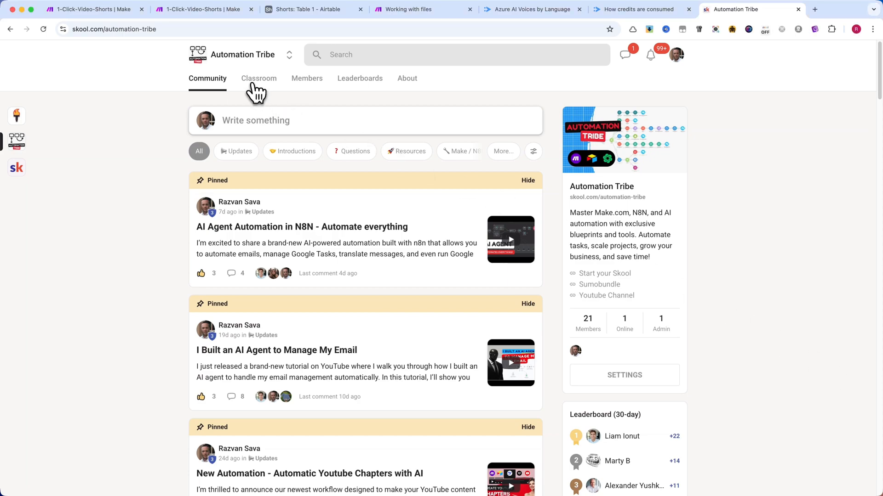
Open Classroom's Download Blueprints course and scroll to the 9-One Click Video Shorts resources
click(259, 78)
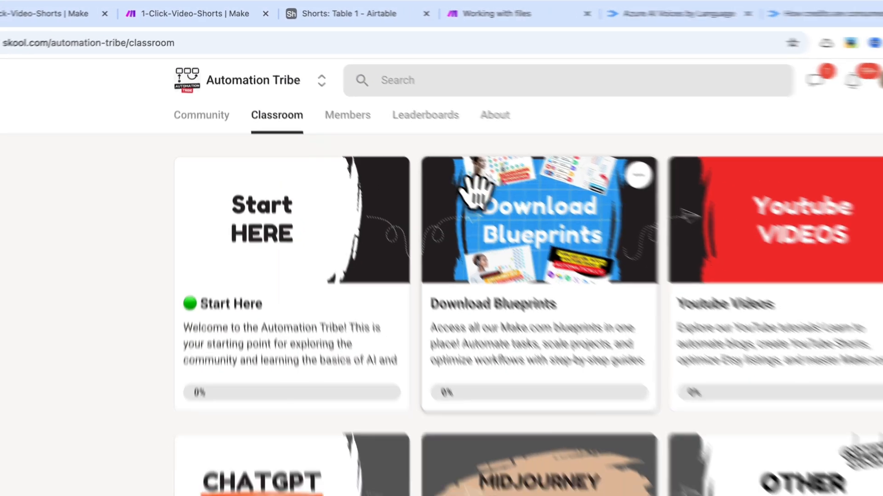
click(534, 219)
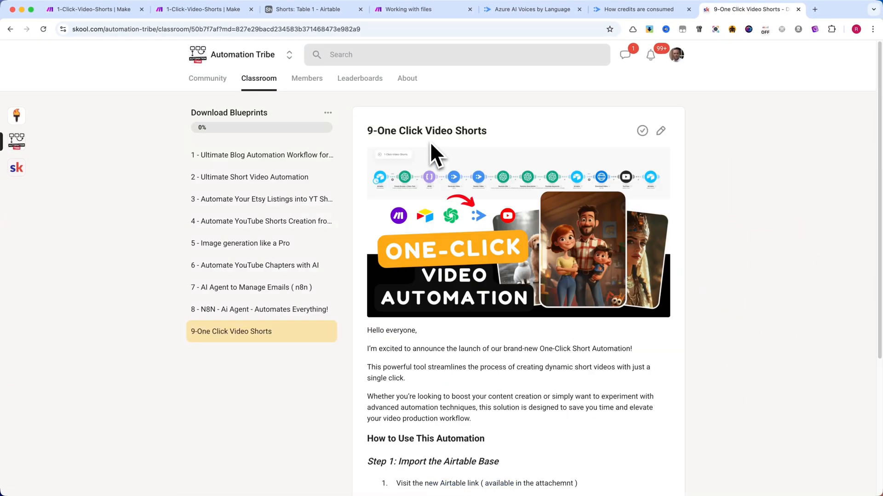
mouse_move(258, 269)
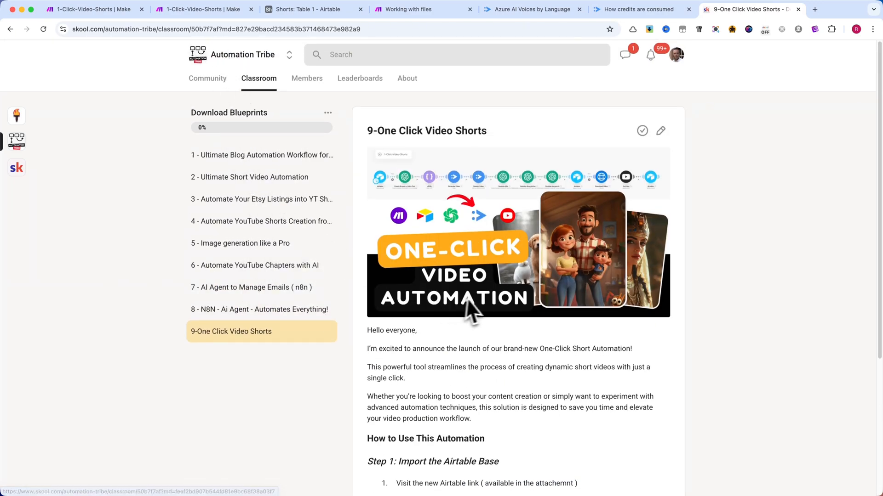
scroll(down, 3)
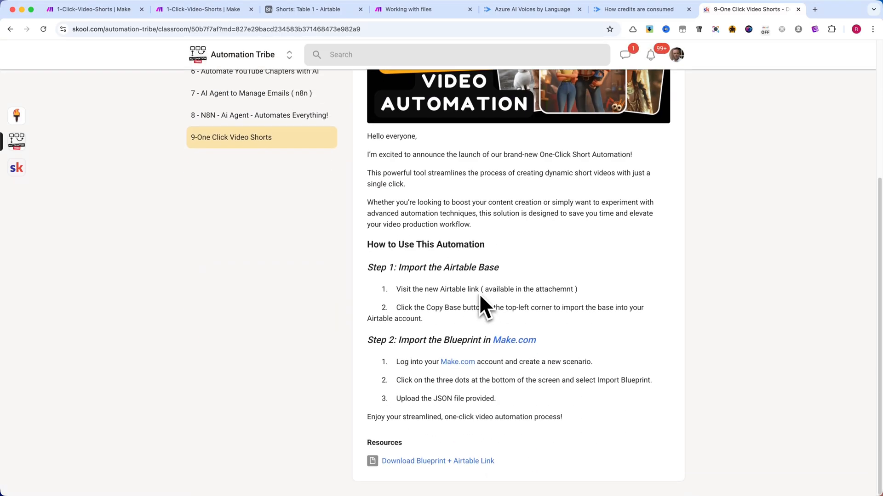